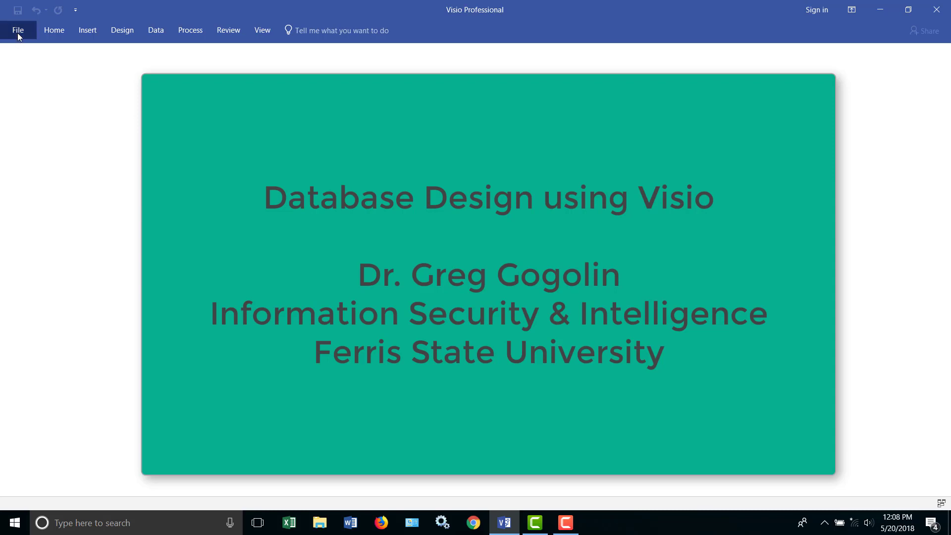
# Create a new drawing from the Crow's Foot Database Notation template in US units.
pyautogui.click(18, 30)
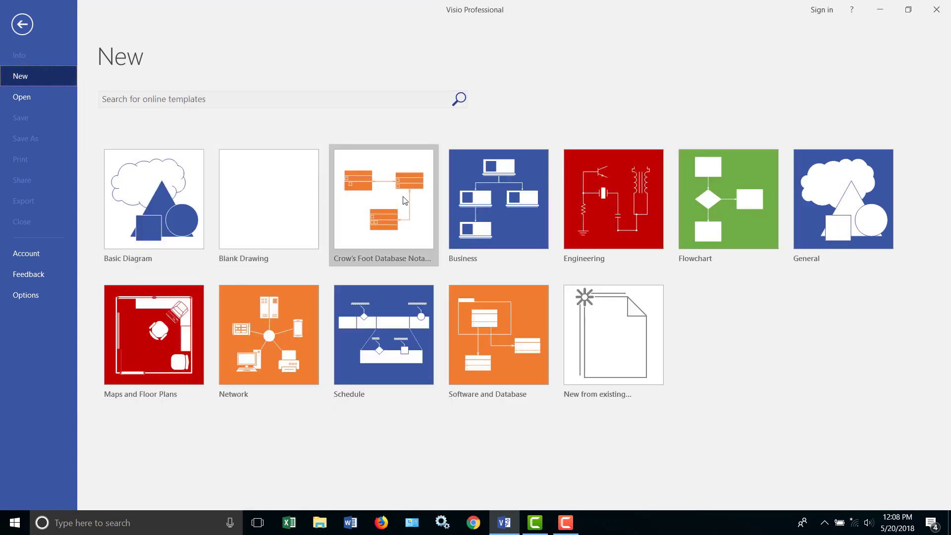
pyautogui.moveTo(363, 215)
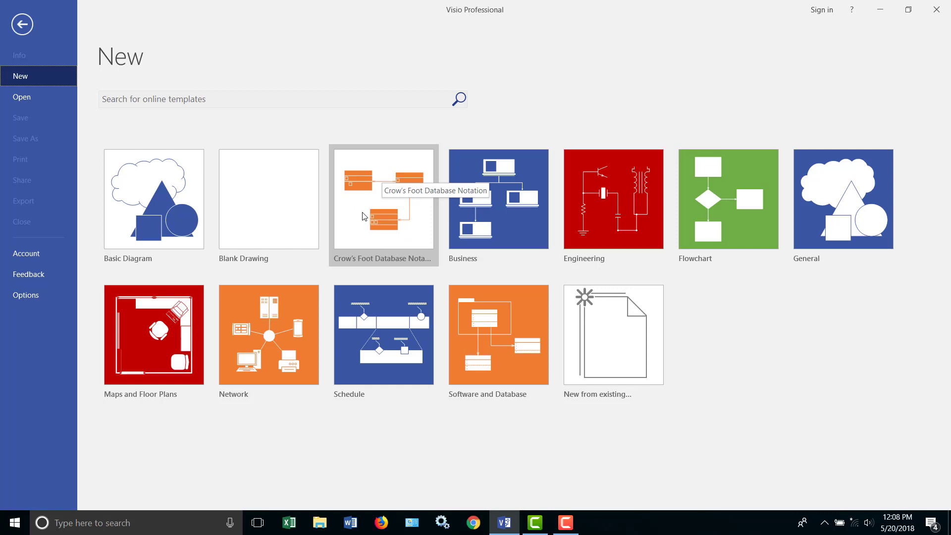
pyautogui.moveTo(498, 335)
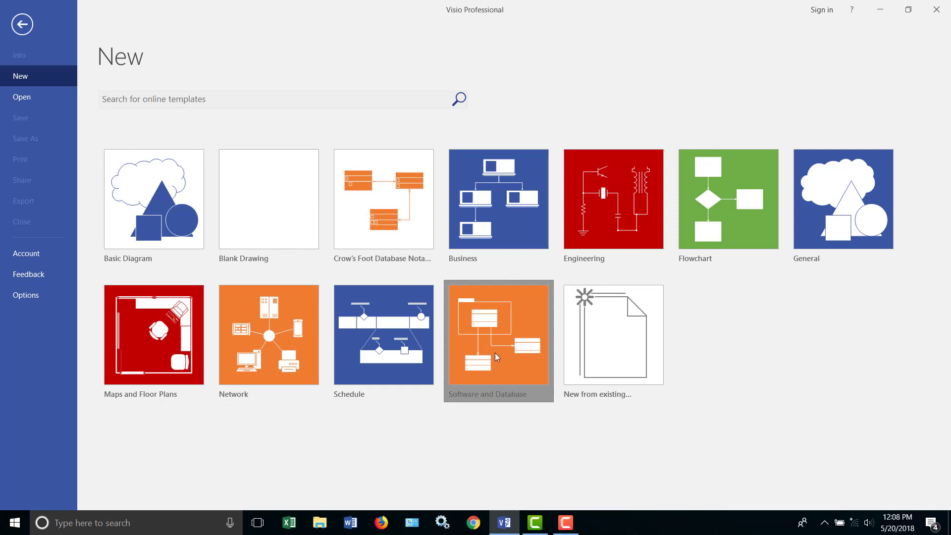
pyautogui.click(498, 335)
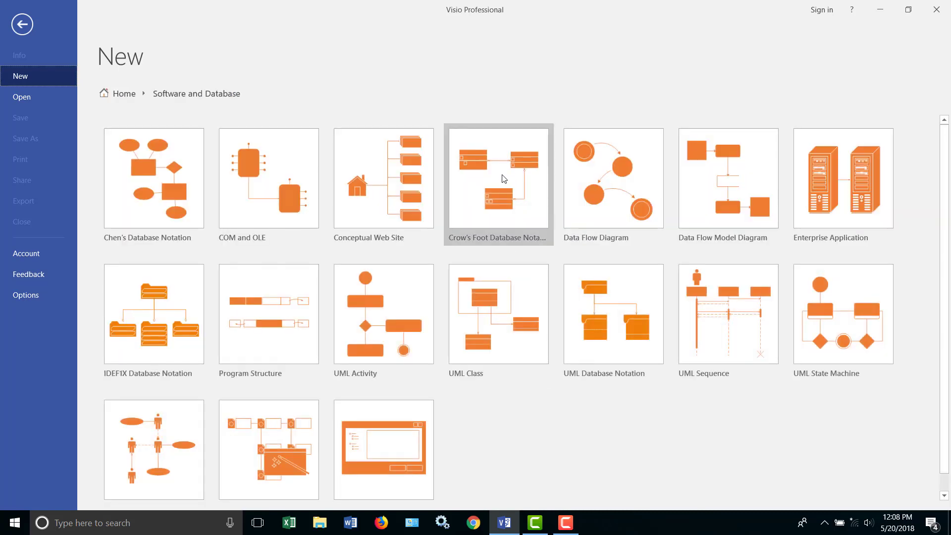
pyautogui.click(498, 186)
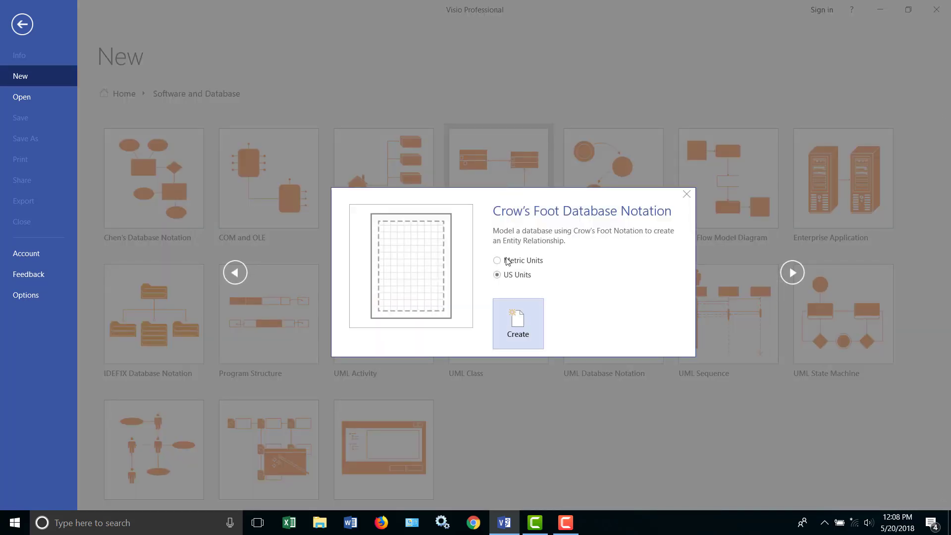
pyautogui.click(517, 323)
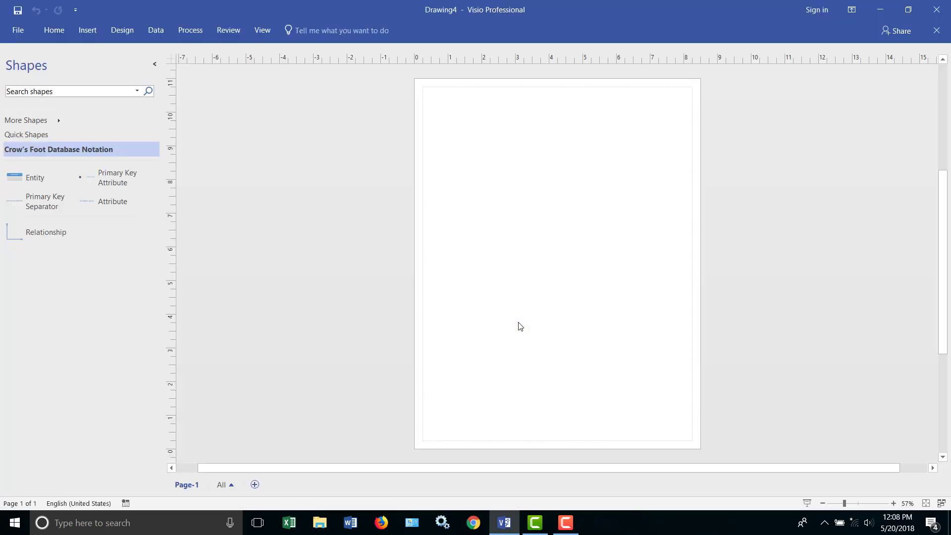
pyautogui.moveTo(228, 209)
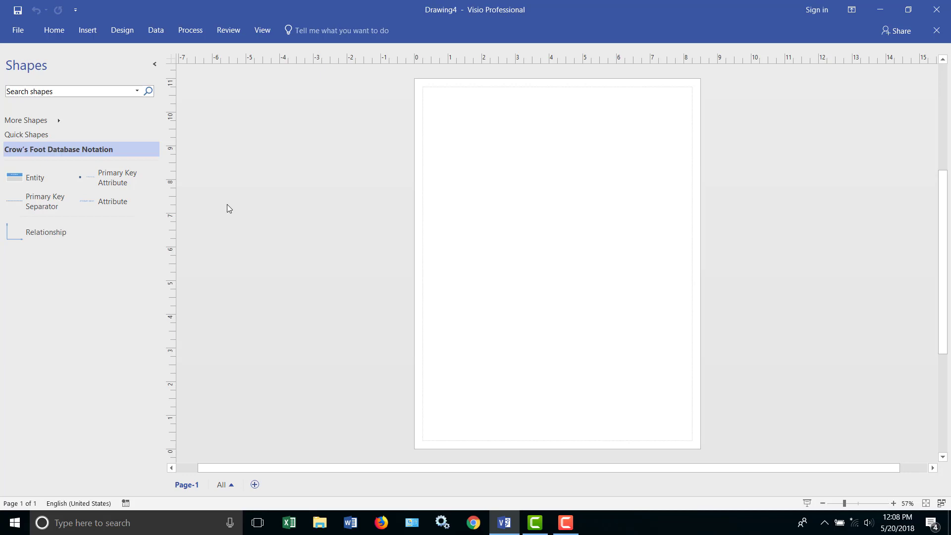
pyautogui.moveTo(123, 223)
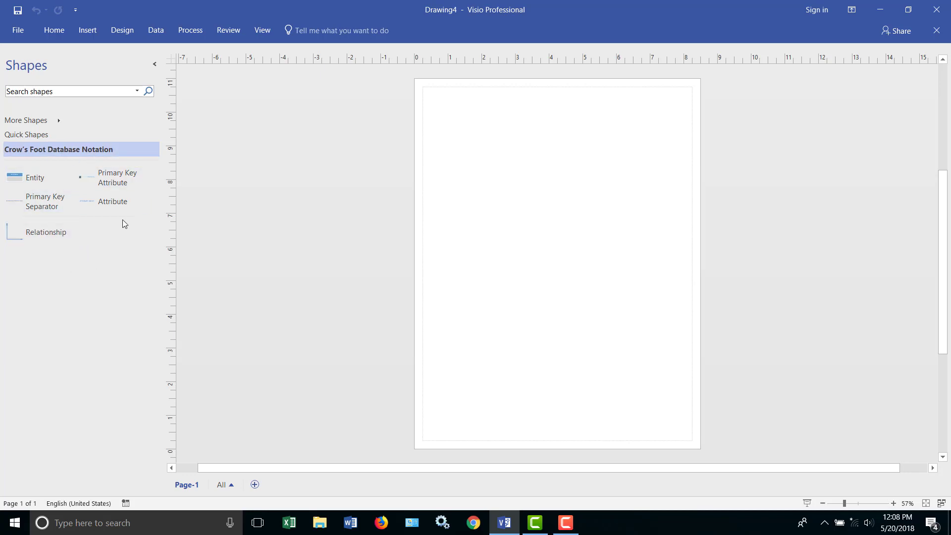
pyautogui.moveTo(29, 178)
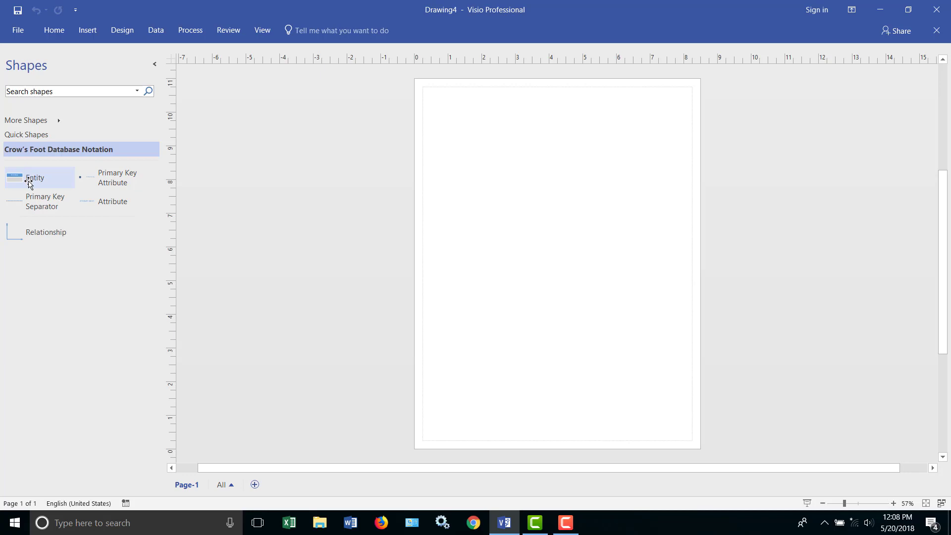
# Drop an Entity shape onto the page and move it near the top-left.
pyautogui.moveTo(34, 177); pyautogui.dragTo(290, 170)
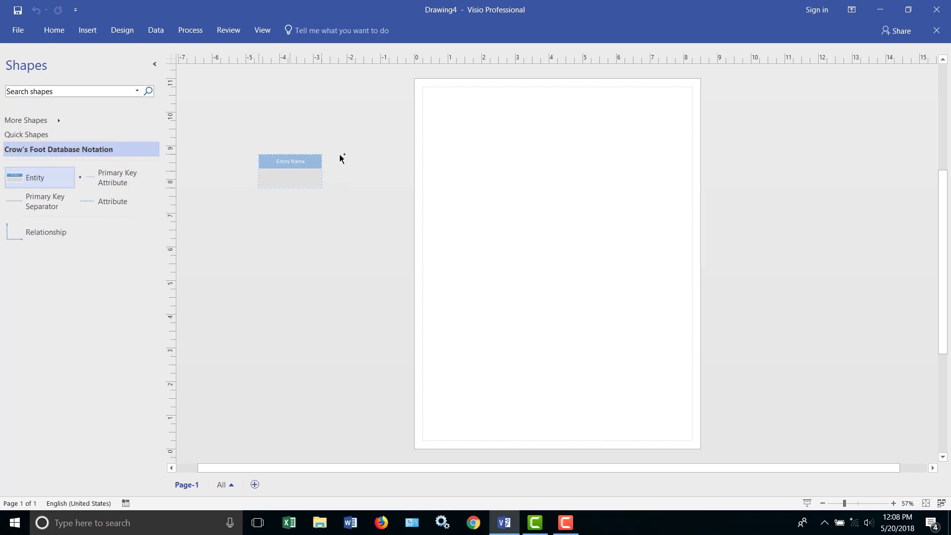
pyautogui.moveTo(290, 170); pyautogui.dragTo(464, 126)
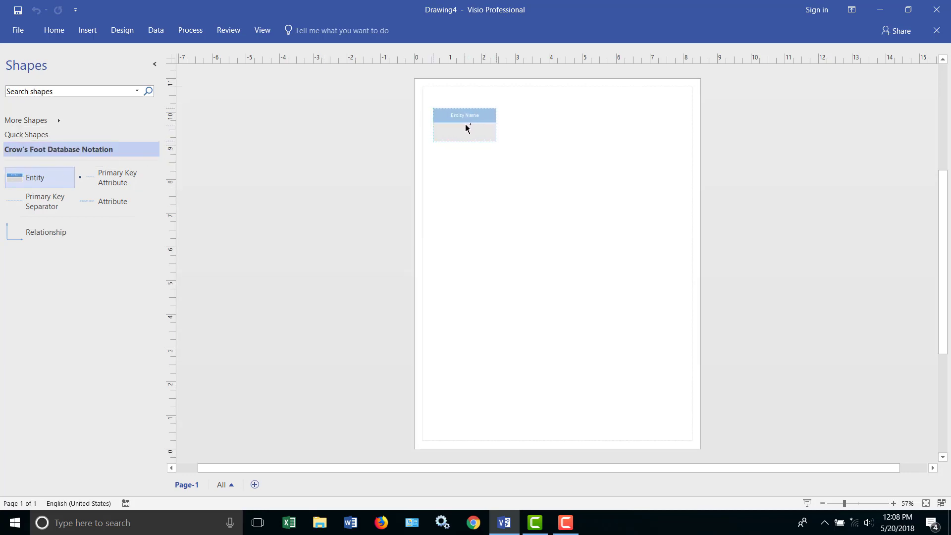
pyautogui.click(476, 140)
pyautogui.write('S')
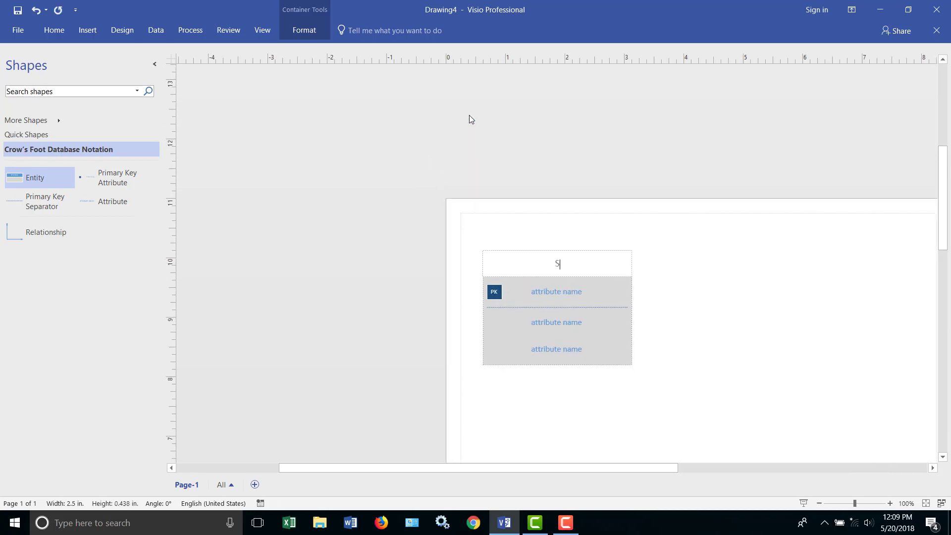
# Name the entity Student and fill its attribute rows with LName and FName.
pyautogui.write('td')
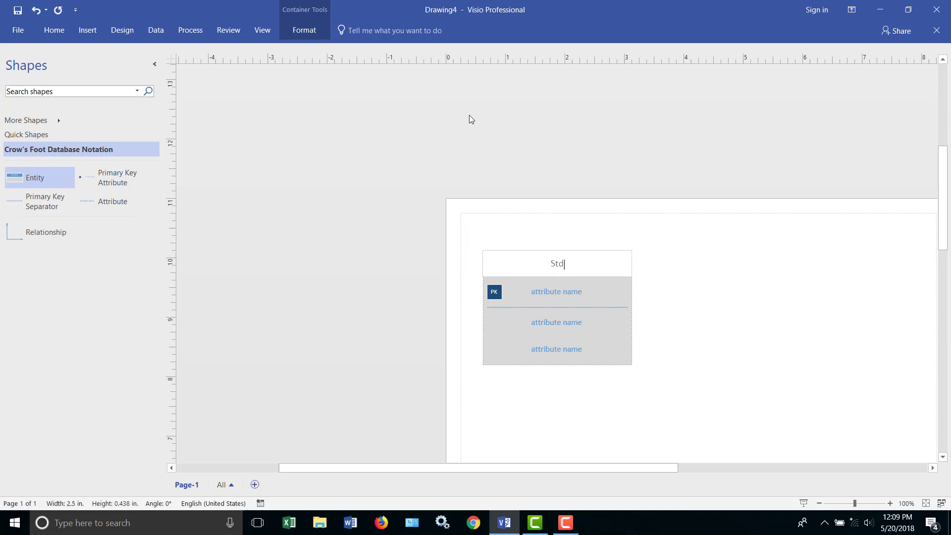
pyautogui.write('Student')
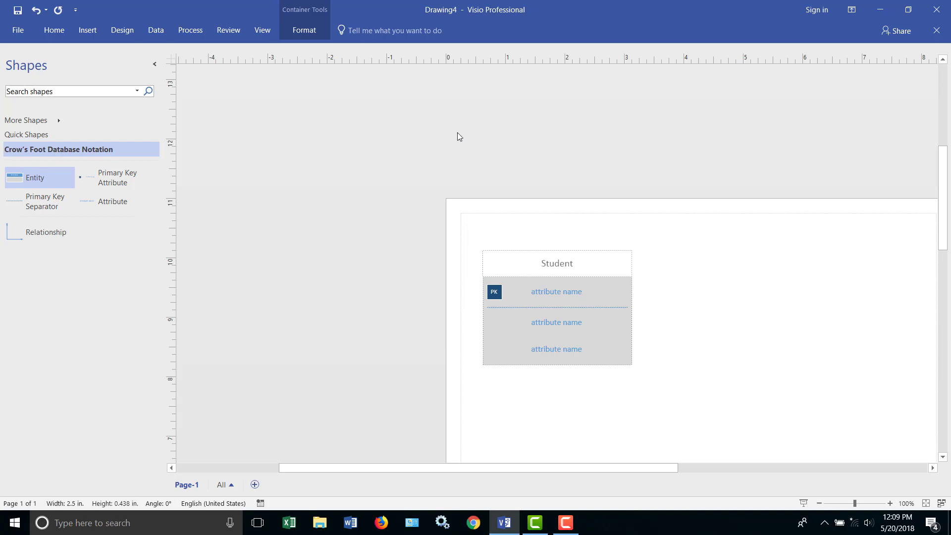
pyautogui.click(556, 291)
pyautogui.write('StudentID')
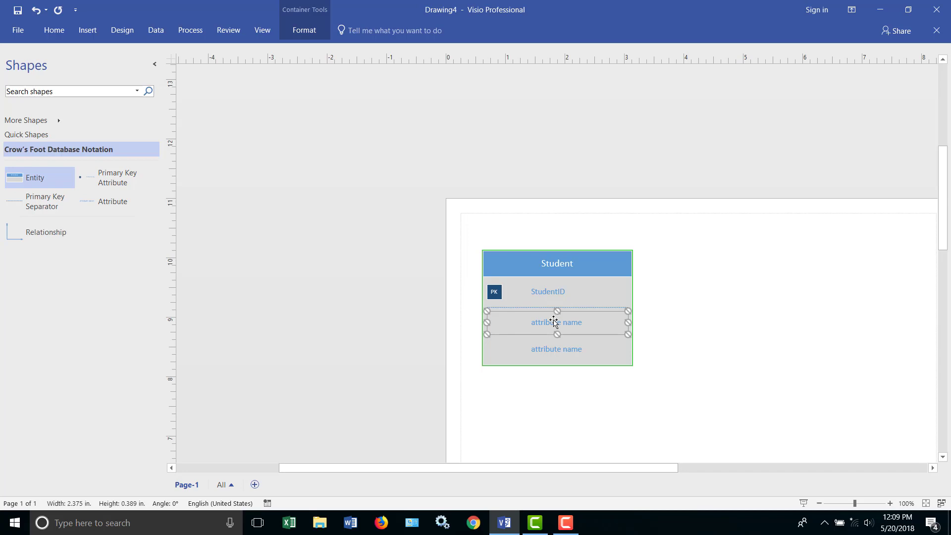
pyautogui.write('LName')
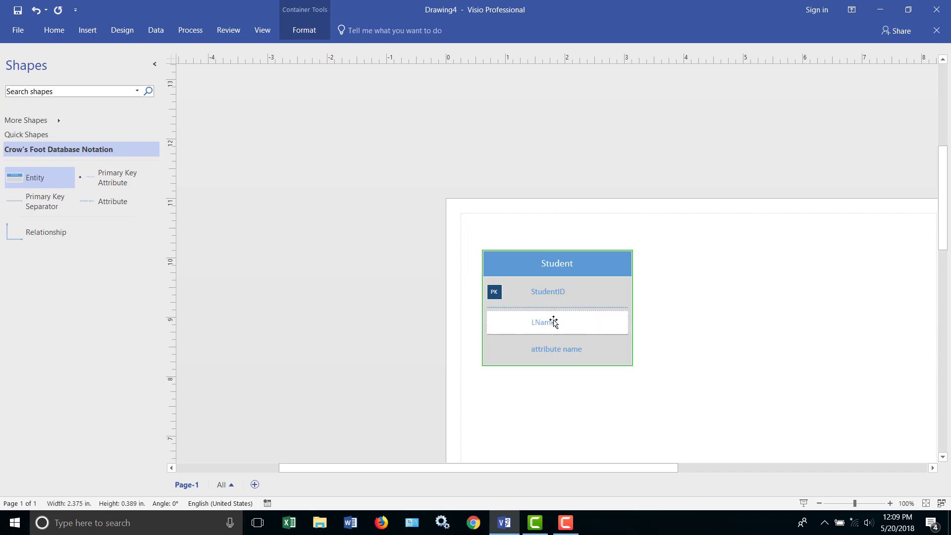
pyautogui.click(556, 348)
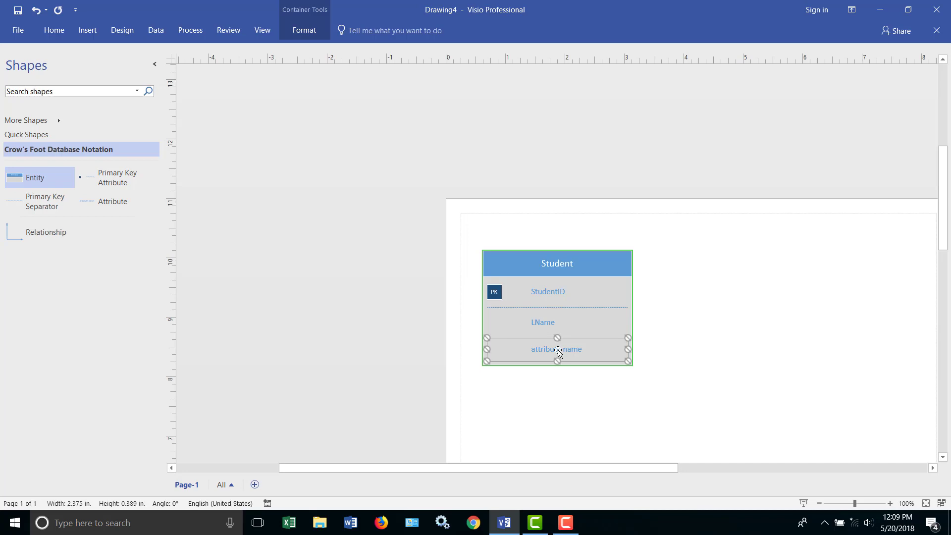
pyautogui.write('FName')
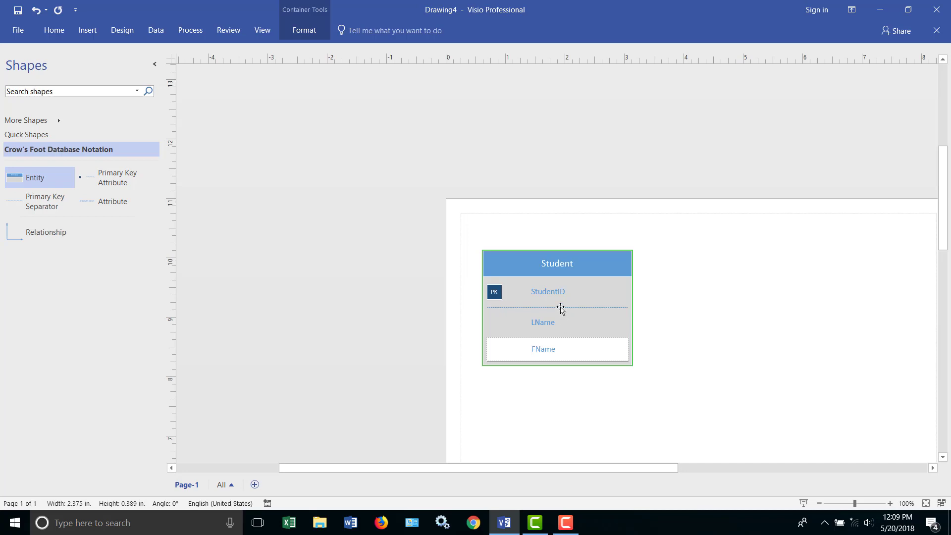
pyautogui.moveTo(569, 267)
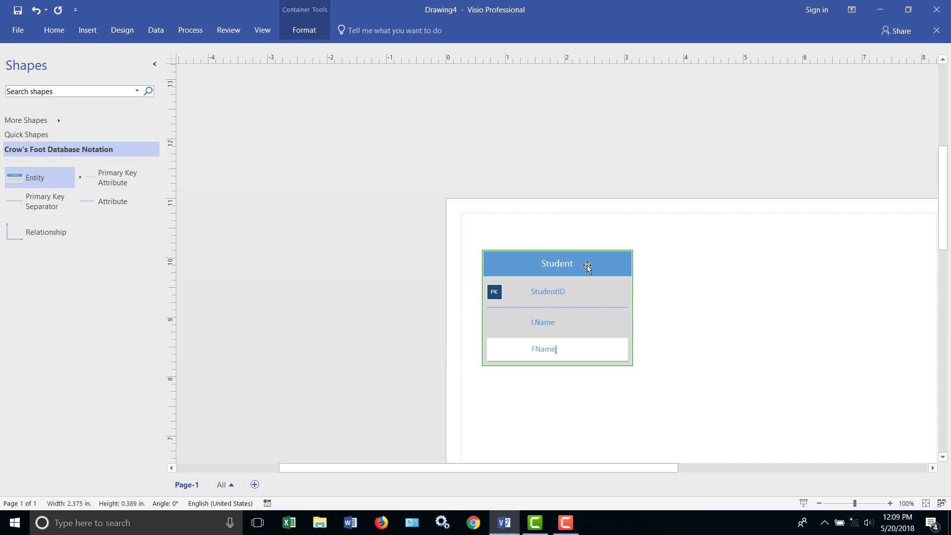
# Commit the FName attribute so the Student table is complete.
pyautogui.click(547, 291)
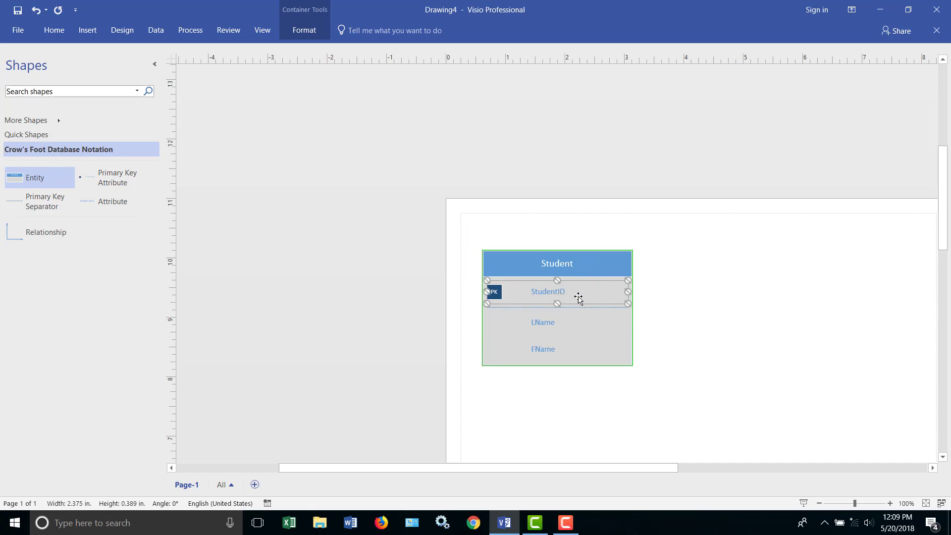
pyautogui.moveTo(596, 302)
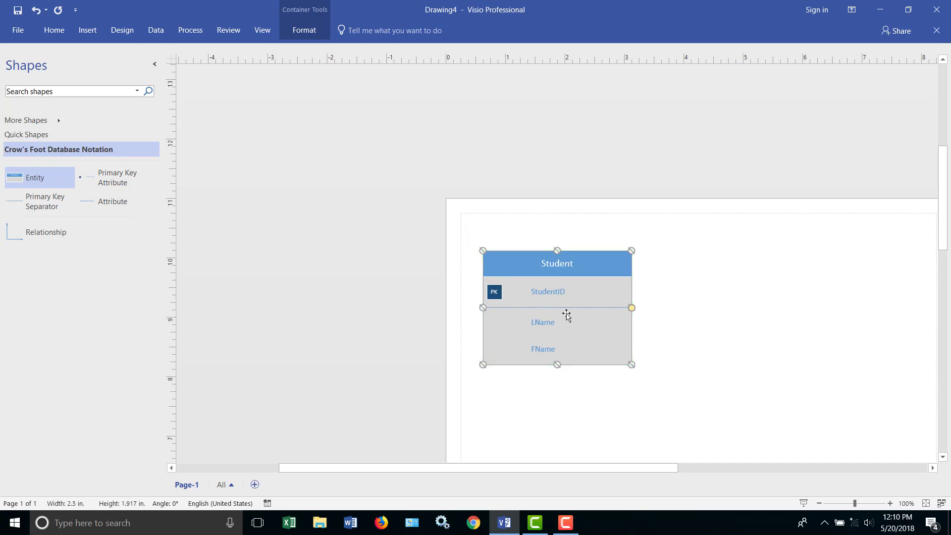
pyautogui.moveTo(573, 313)
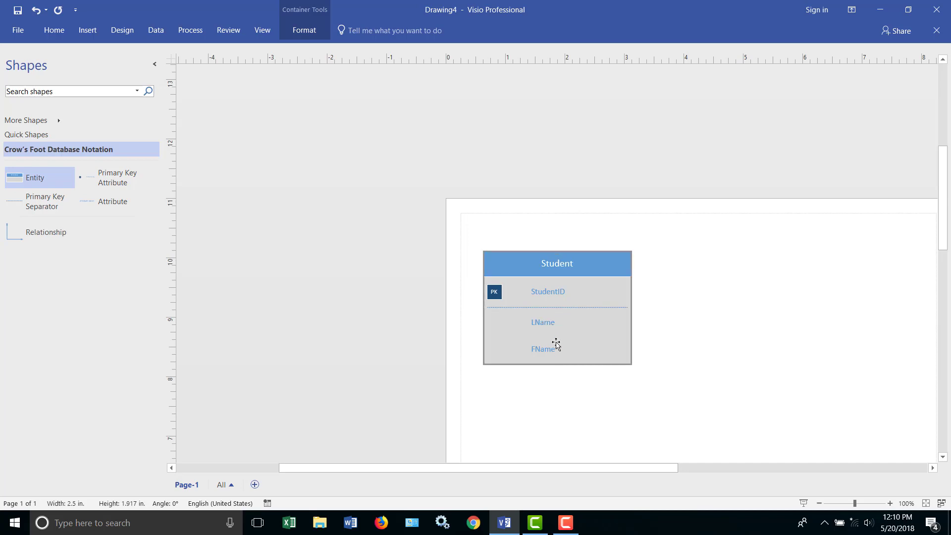
pyautogui.moveTo(566, 343)
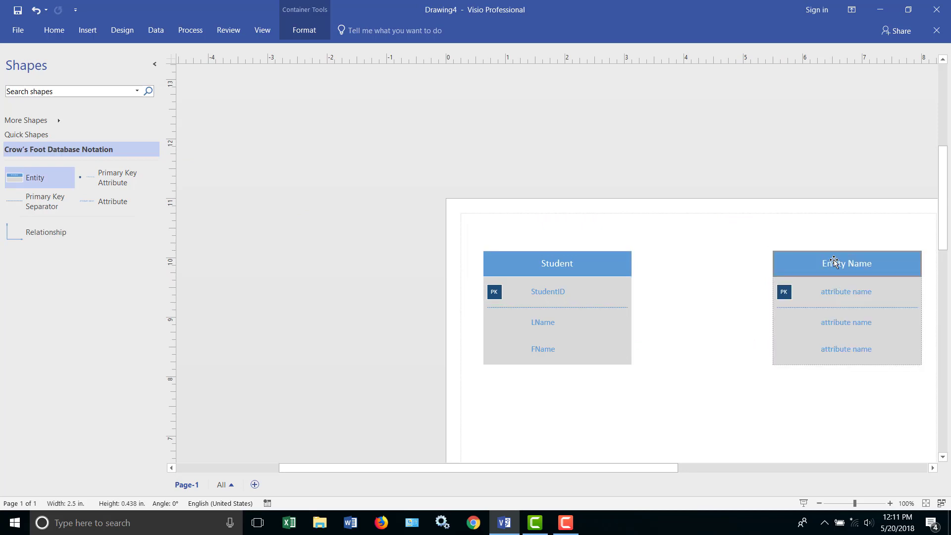
# Name the second entity Course with attributes CourseName and CourseDesc.
pyautogui.write('Course')
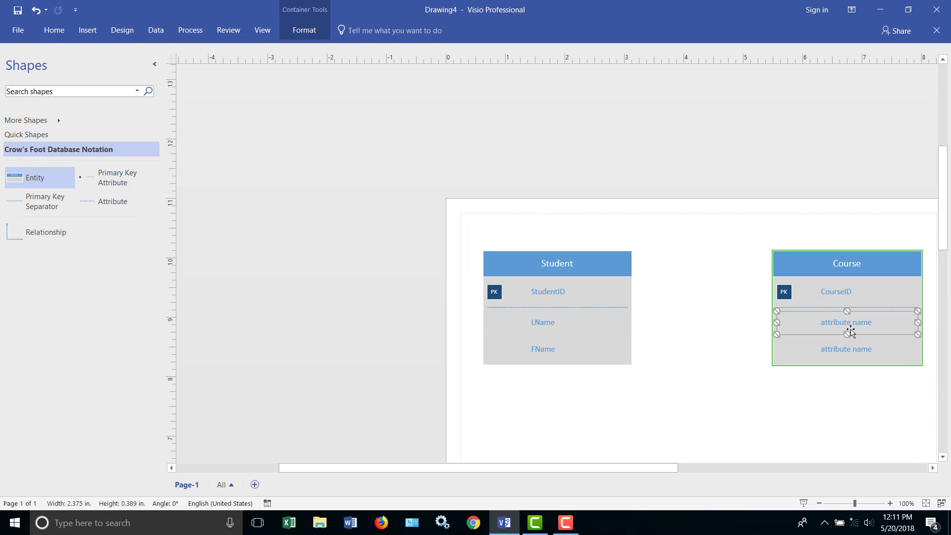
pyautogui.write('CourseN')
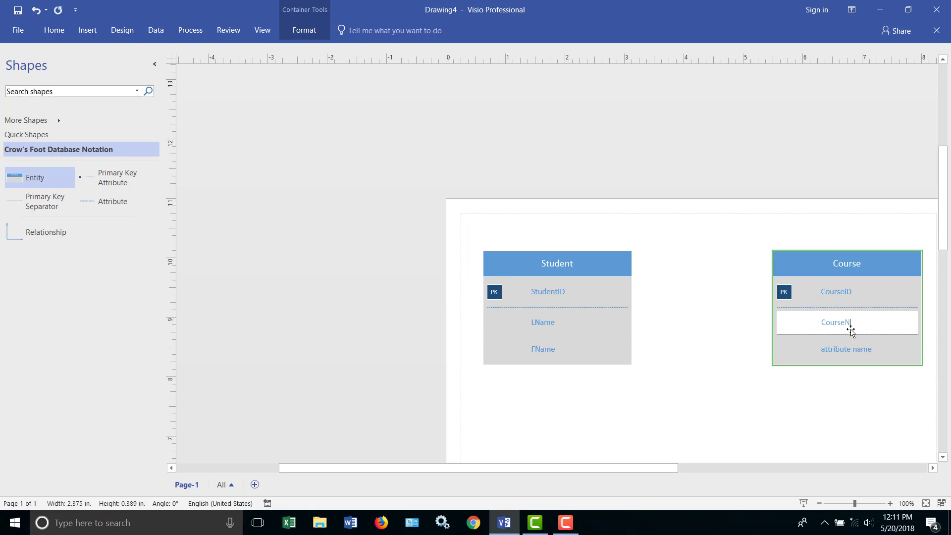
pyautogui.write('ame')
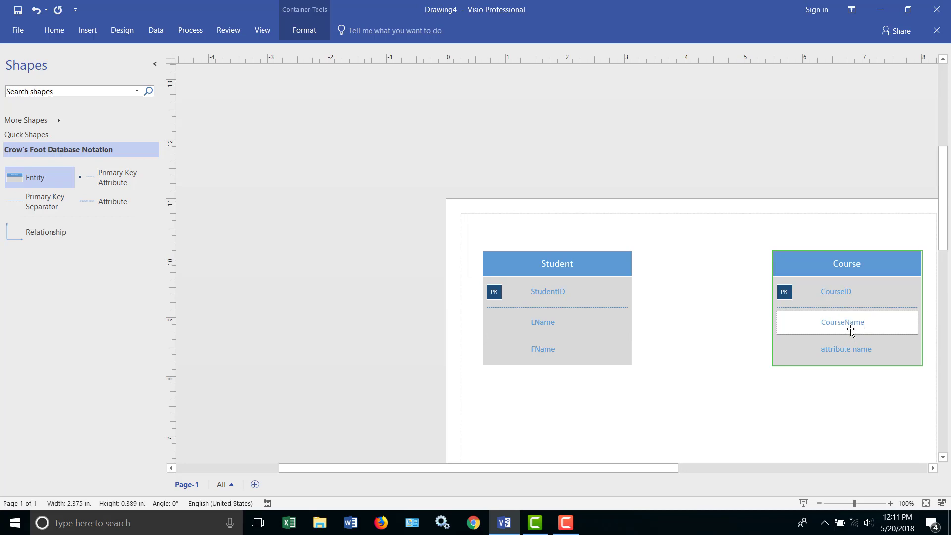
pyautogui.click(847, 349)
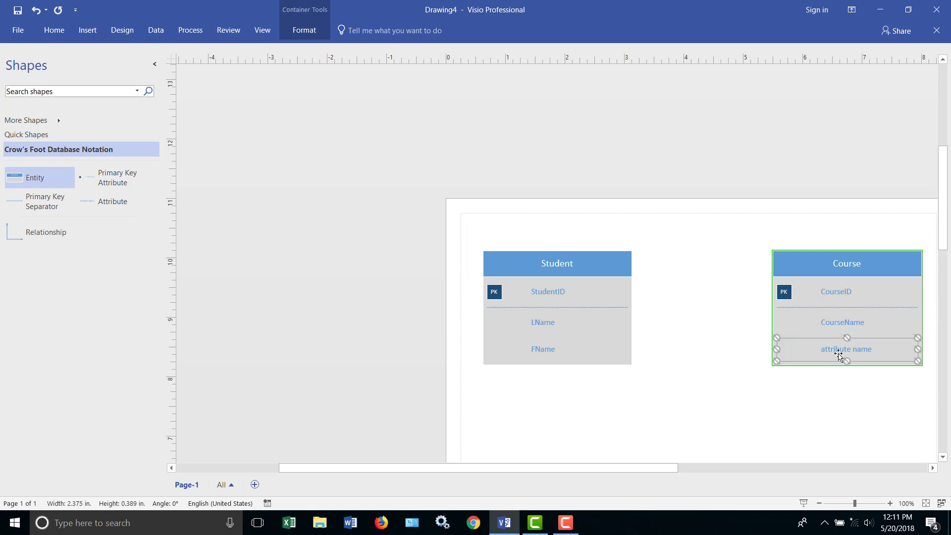
pyautogui.write('Course')
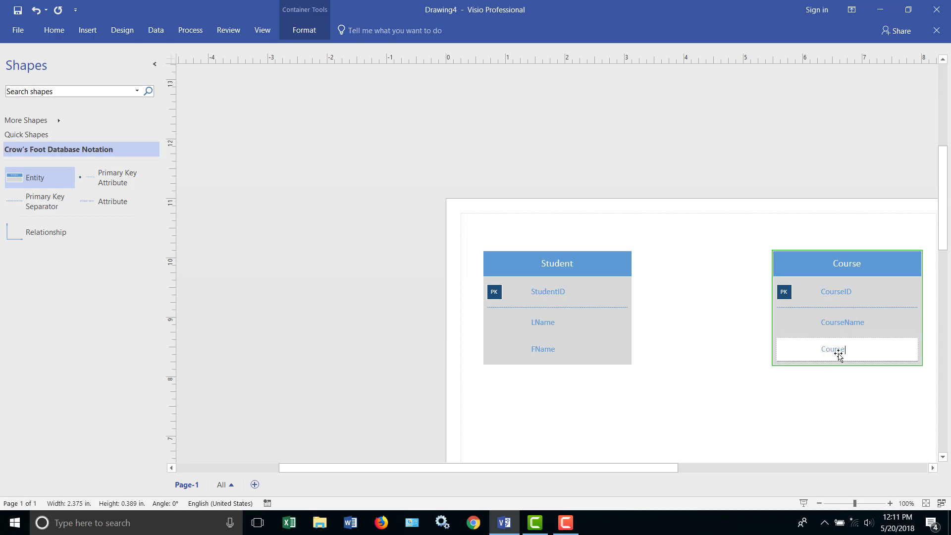
pyautogui.write('Desc')
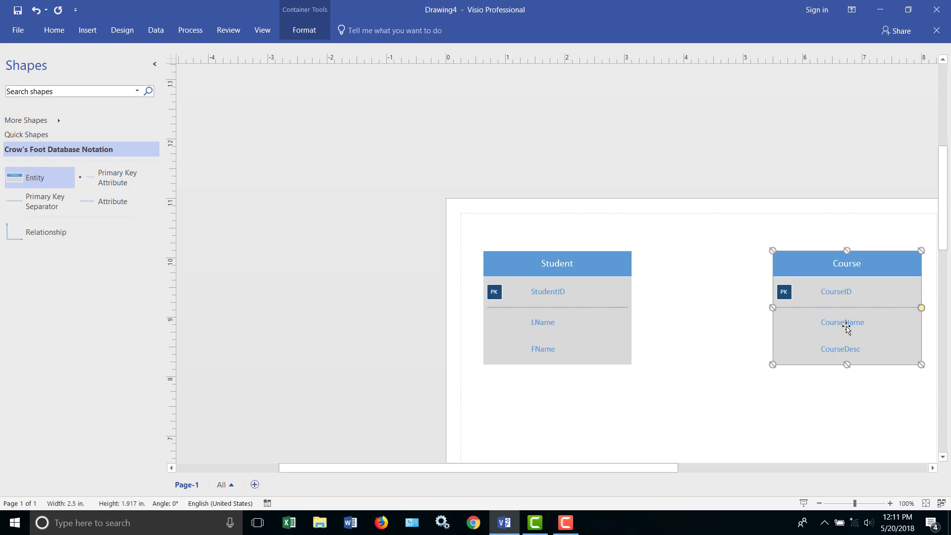
pyautogui.moveTo(838, 325)
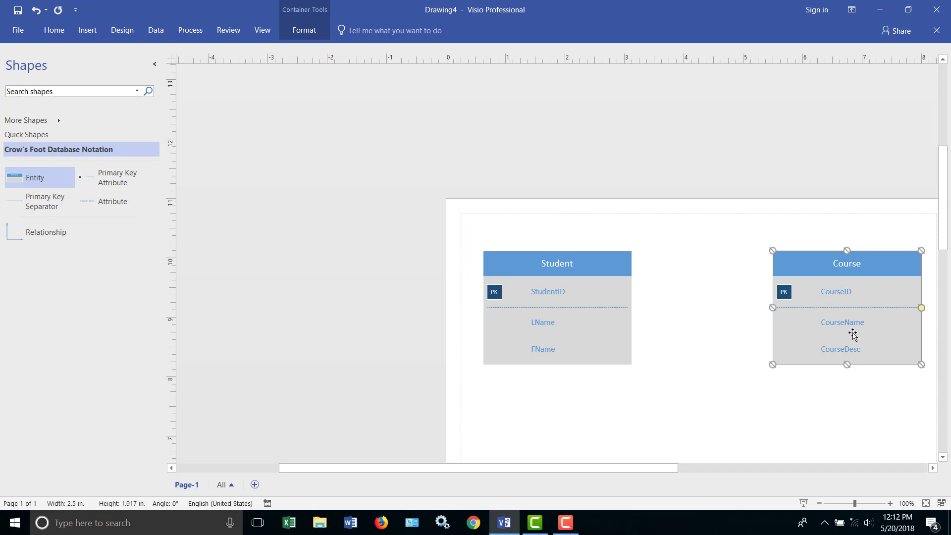
pyautogui.moveTo(821, 328)
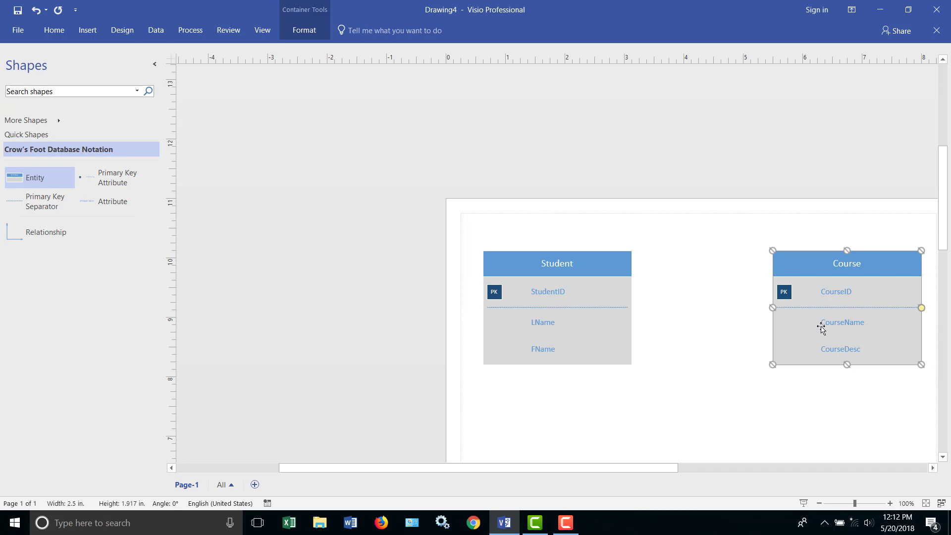
pyautogui.moveTo(847, 330)
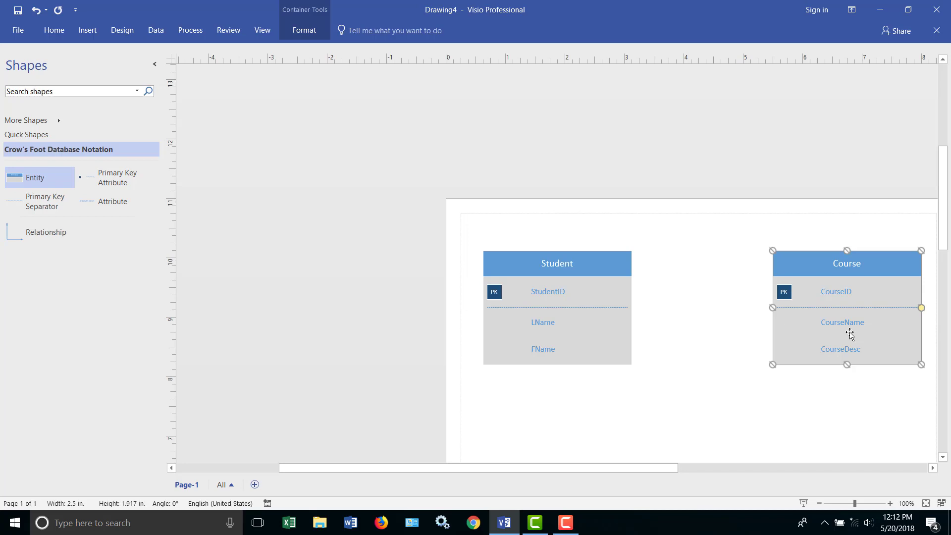
pyautogui.moveTo(830, 335)
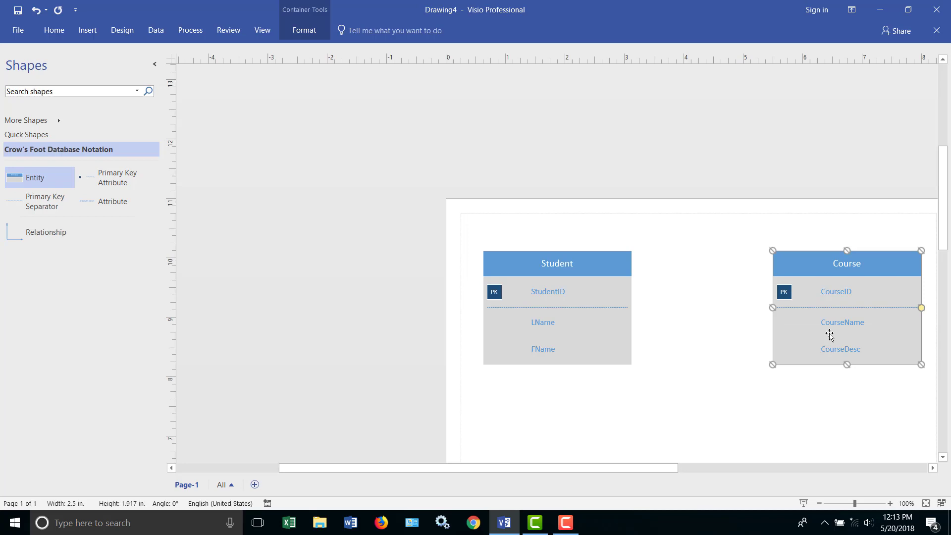
pyautogui.moveTo(707, 341)
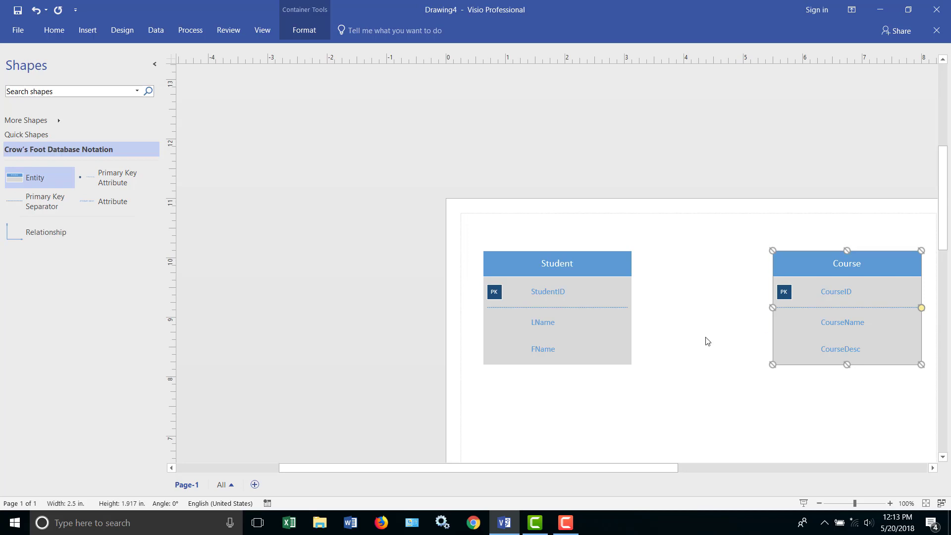
pyautogui.click(651, 326)
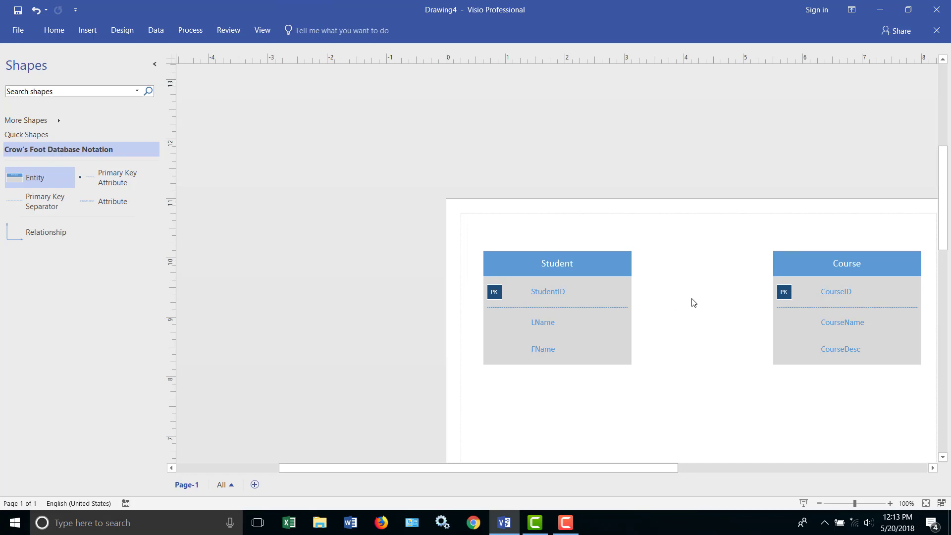
pyautogui.moveTo(574, 272)
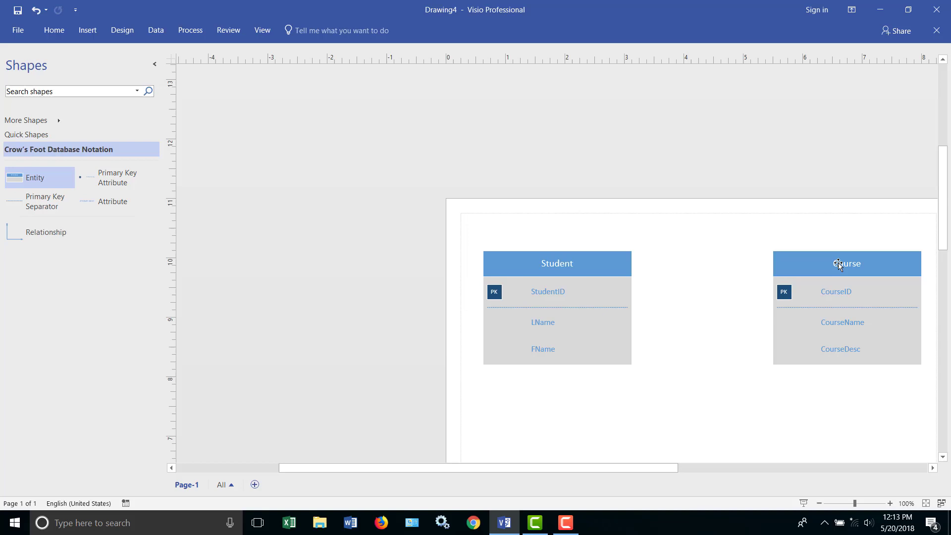
pyautogui.moveTo(614, 334)
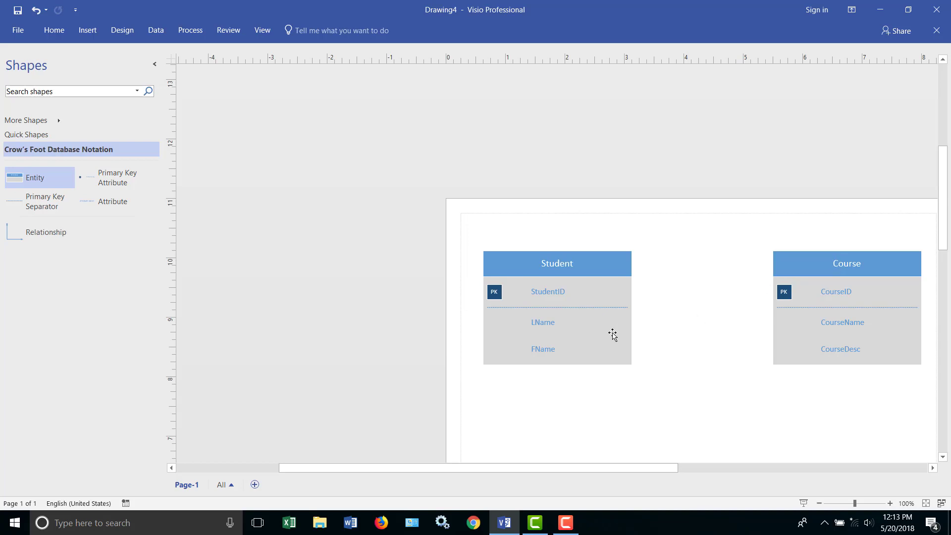
pyautogui.moveTo(728, 273)
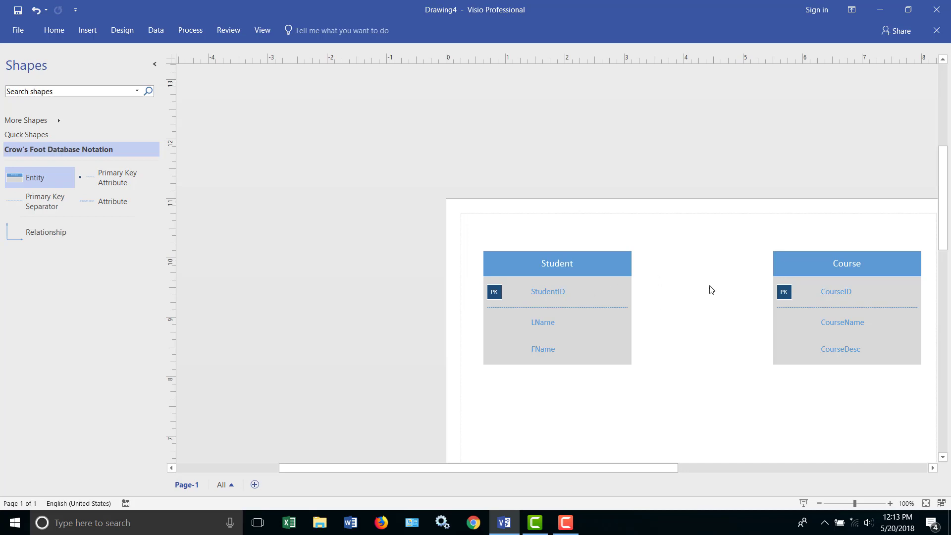
pyautogui.moveTo(708, 291)
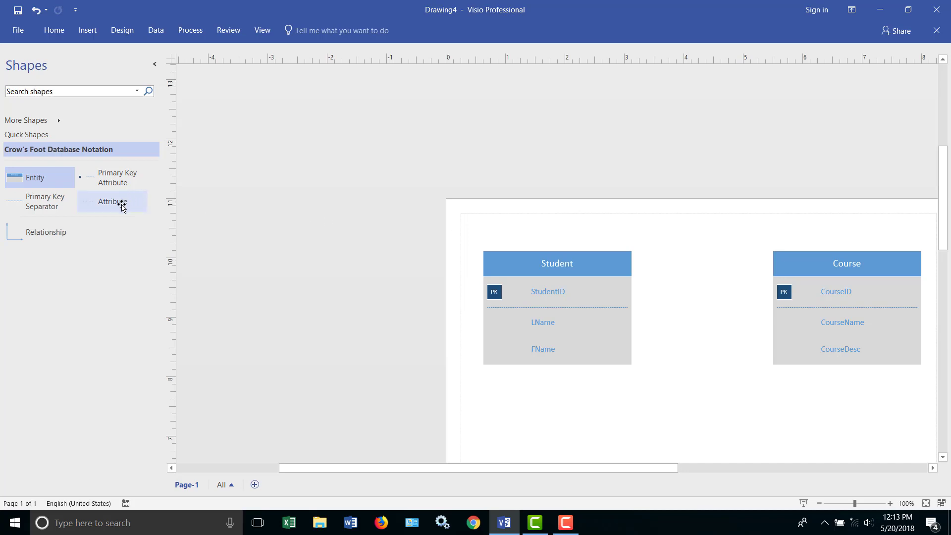
# Add an attribute row to Course and name it StudentID.
pyautogui.moveTo(112, 201); pyautogui.dragTo(646, 363)
pyautogui.write('S')
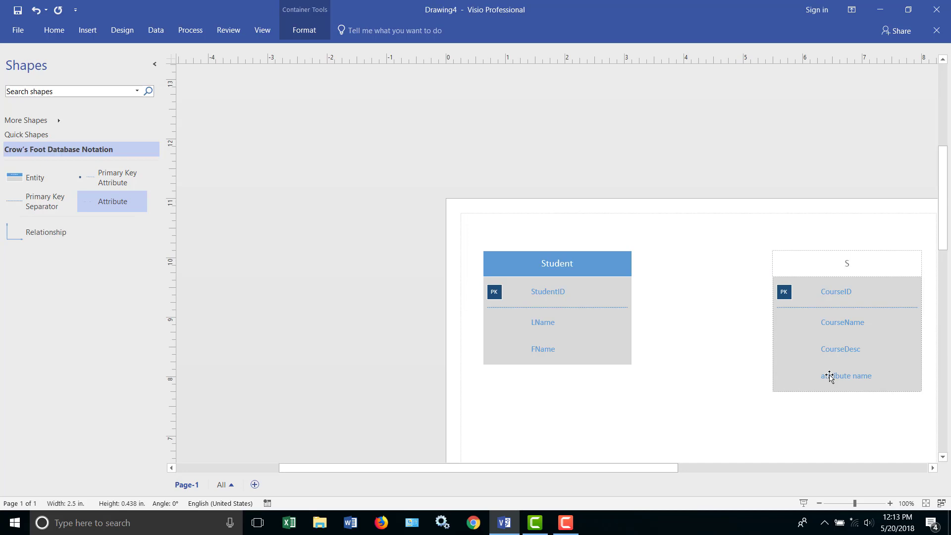
pyautogui.click(846, 262)
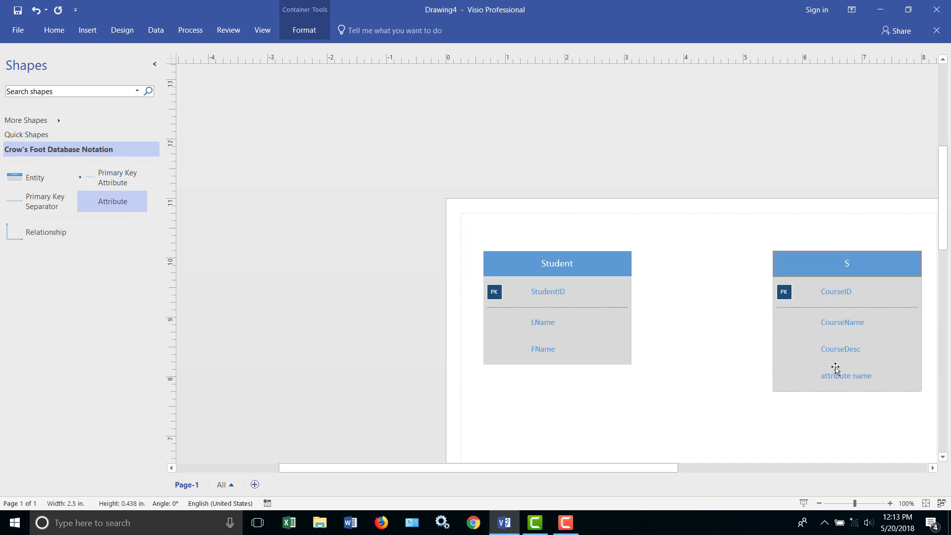
pyautogui.write('ourse')
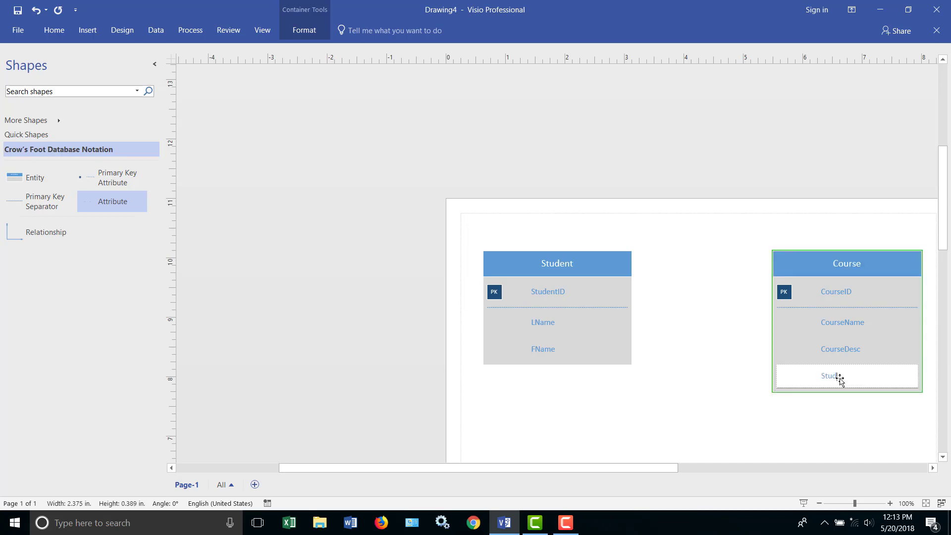
pyautogui.write('StudentID')
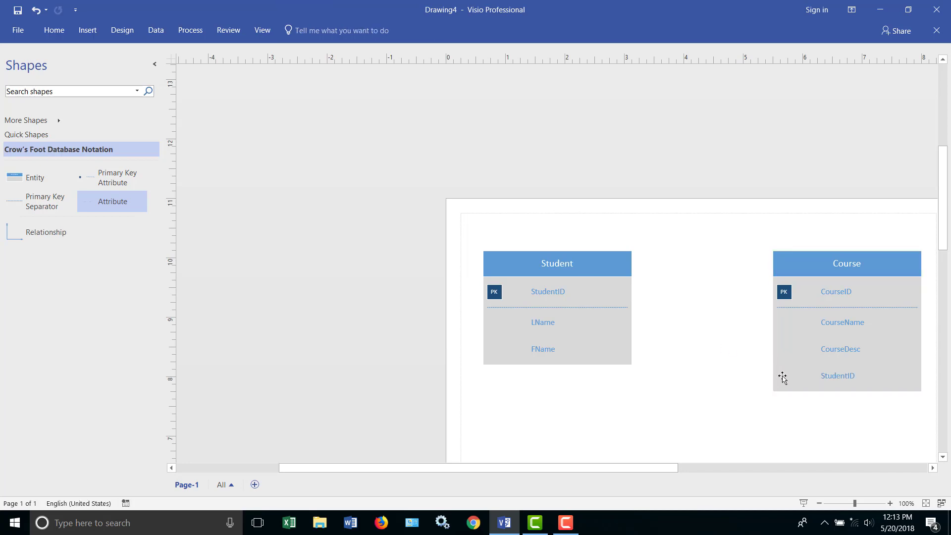
pyautogui.moveTo(750, 353)
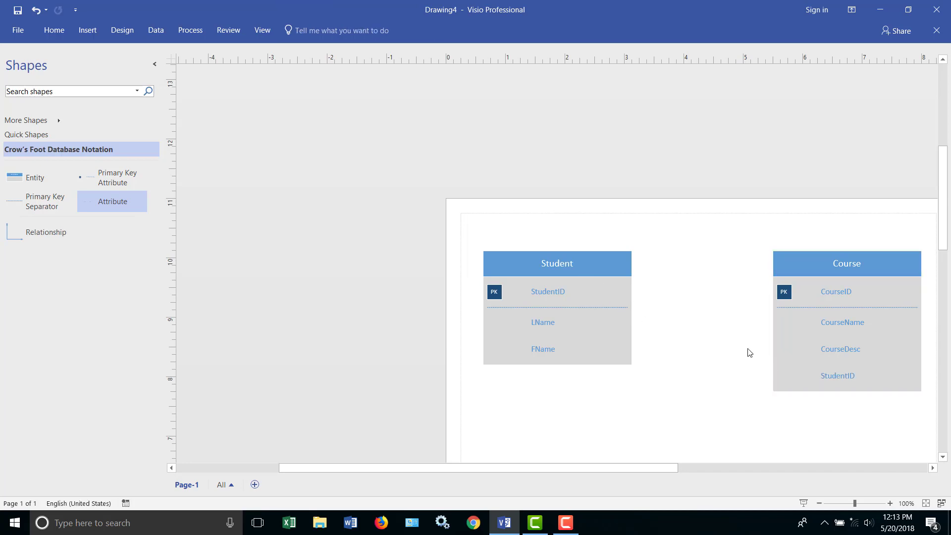
pyautogui.moveTo(661, 307)
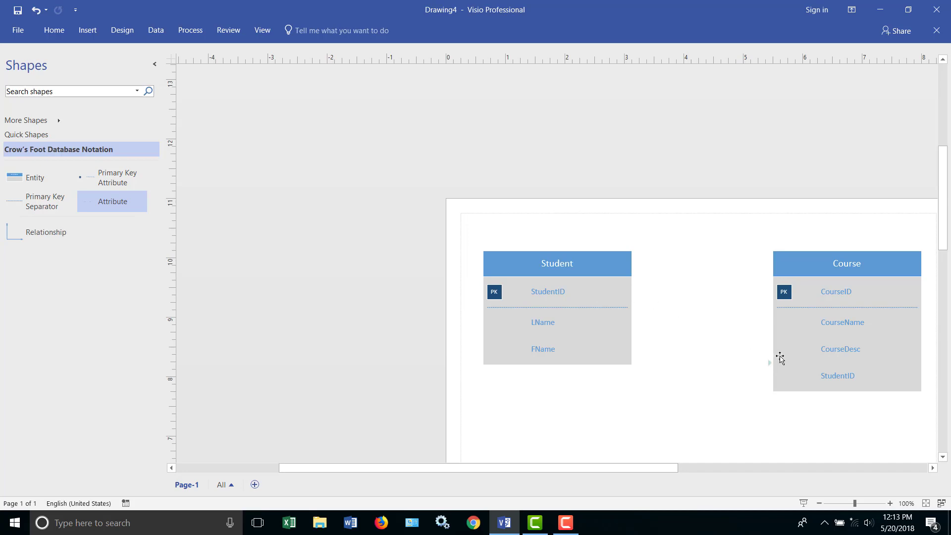
pyautogui.moveTo(838, 353)
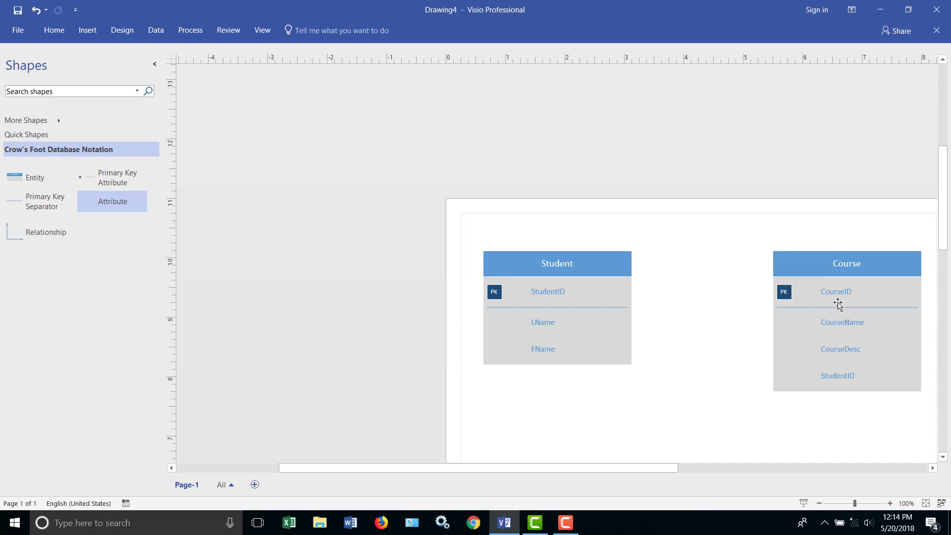
pyautogui.moveTo(834, 307)
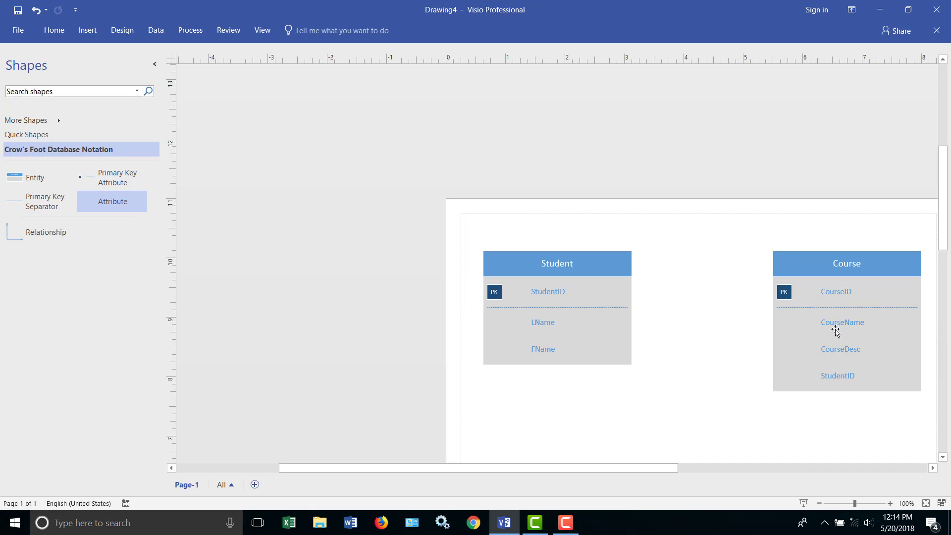
pyautogui.moveTo(846, 351)
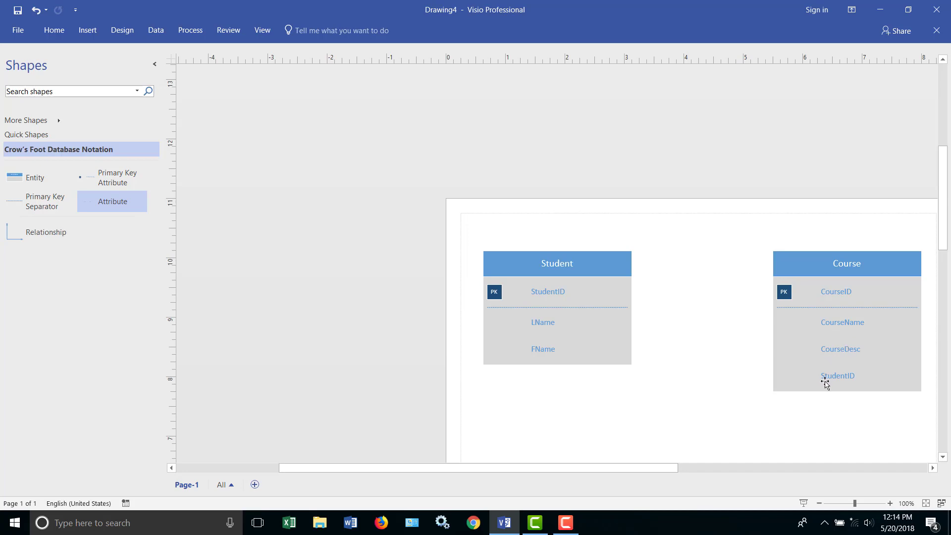
pyautogui.moveTo(842, 380)
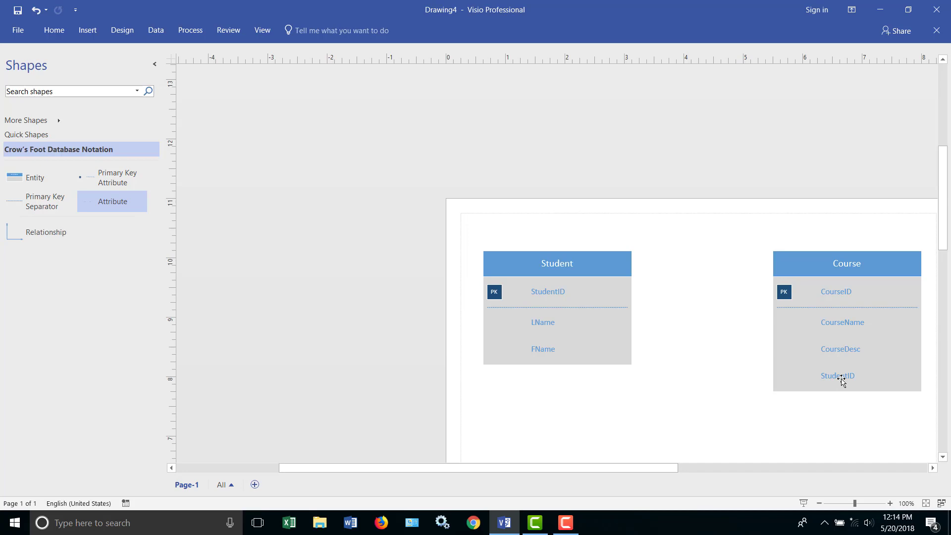
pyautogui.moveTo(839, 382)
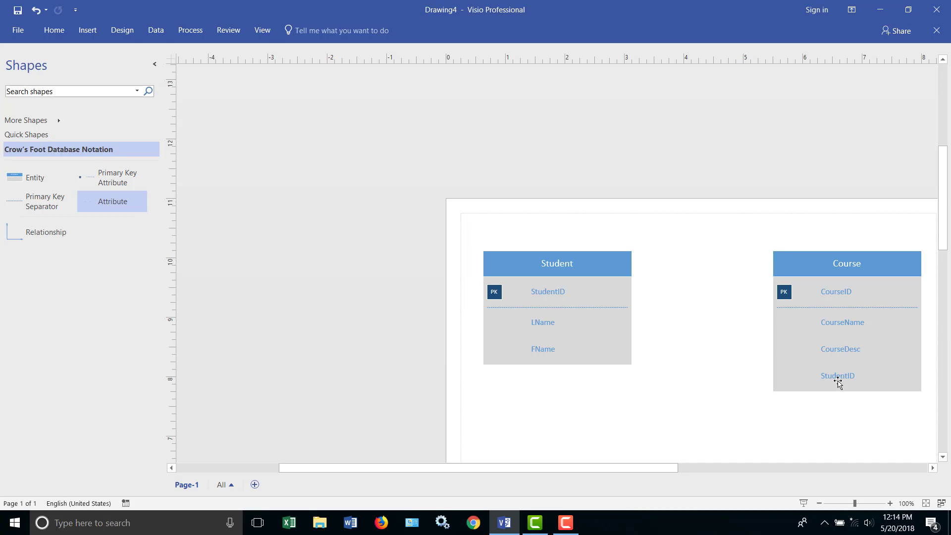
pyautogui.moveTo(838, 352)
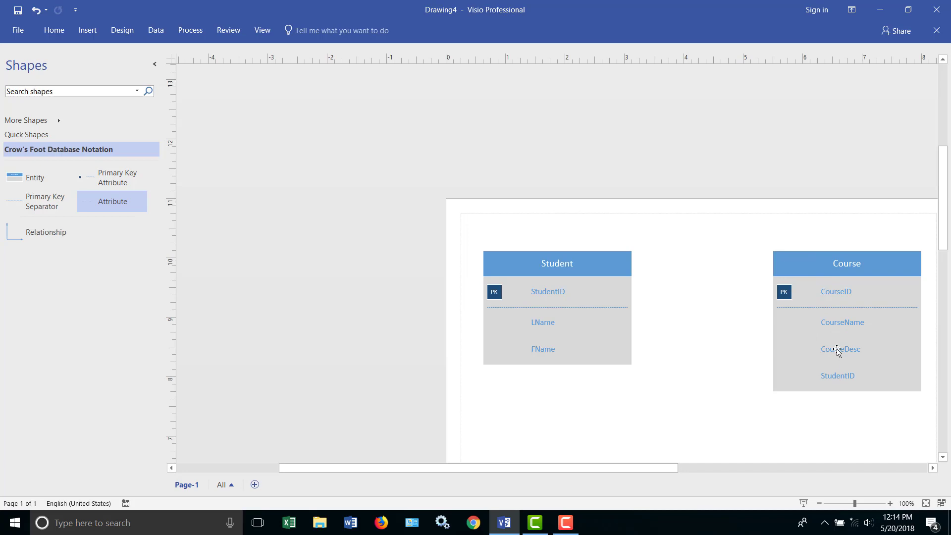
pyautogui.moveTo(845, 376)
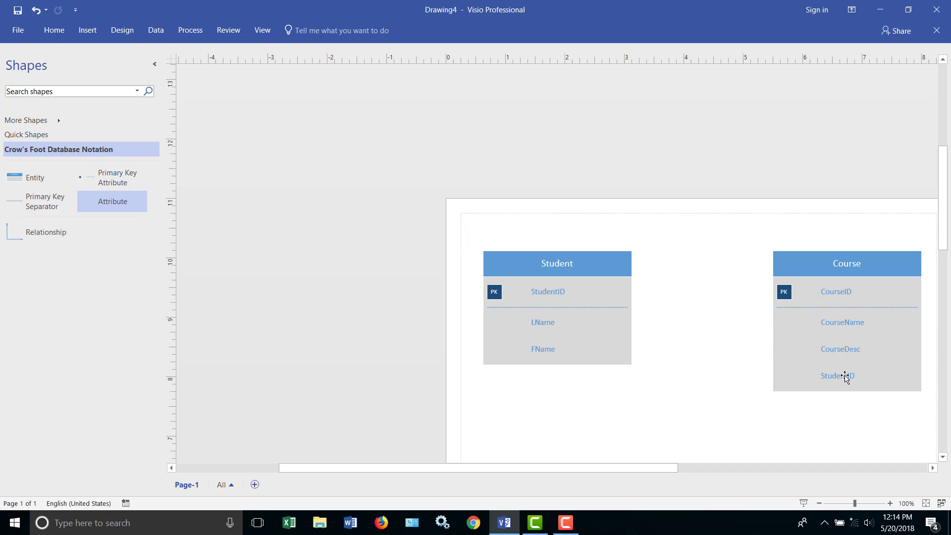
pyautogui.moveTo(832, 380)
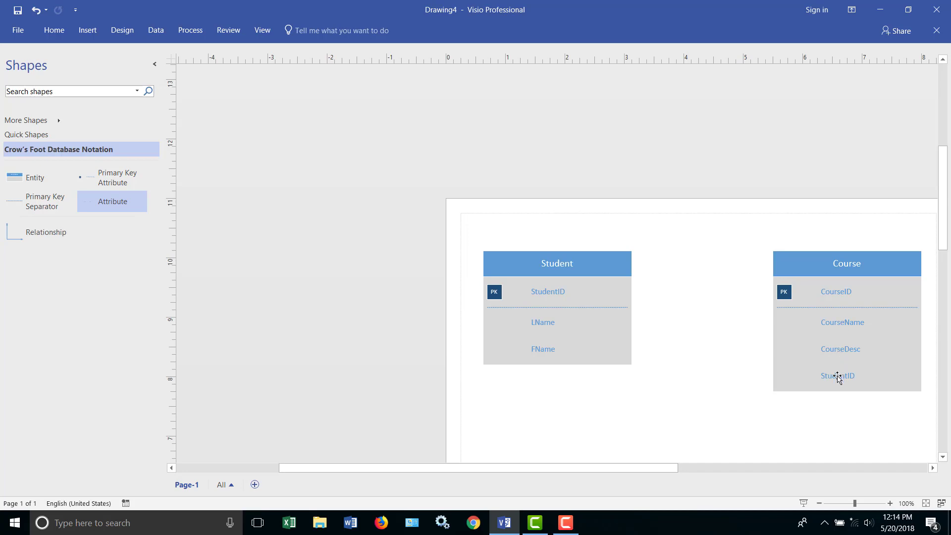
# Delete the StudentID attribute from the Course entity.
pyautogui.click(837, 375)
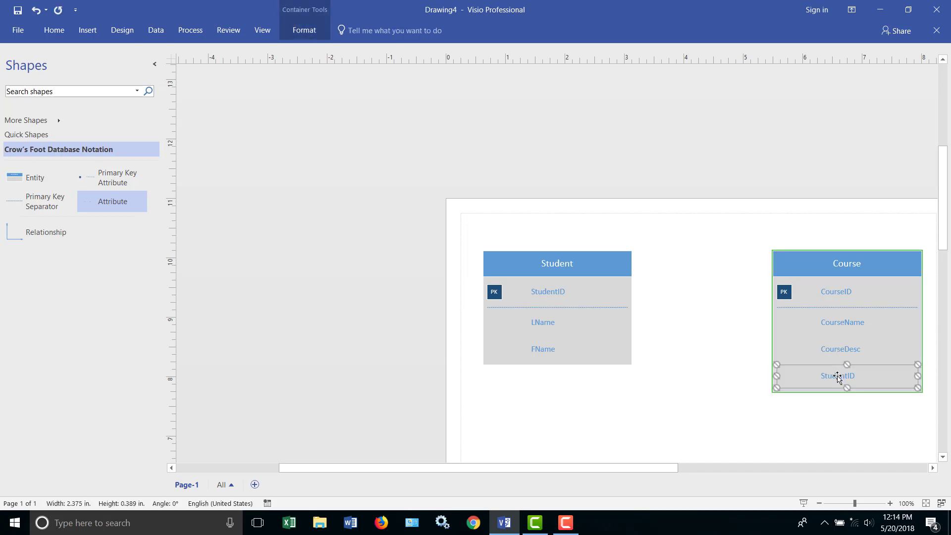
pyautogui.press('Delete')
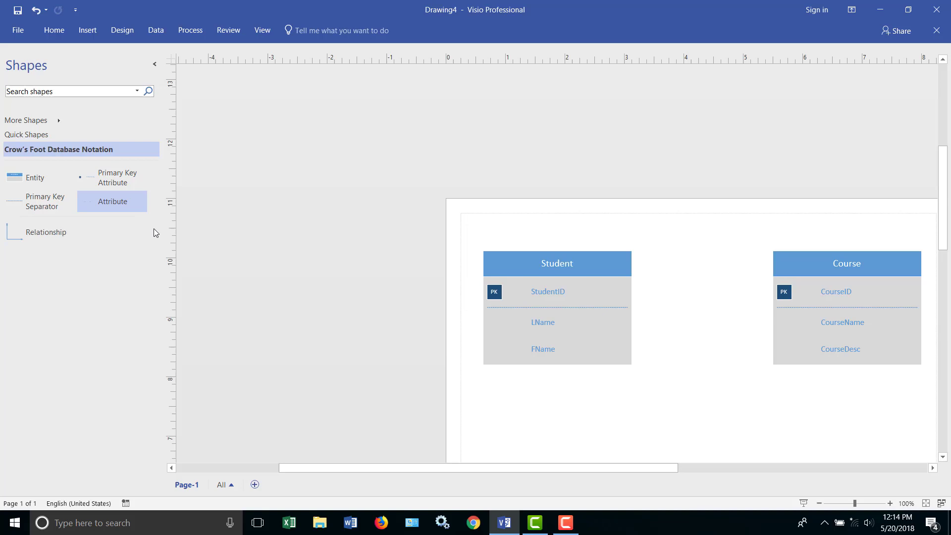
pyautogui.moveTo(112, 201); pyautogui.dragTo(520, 345)
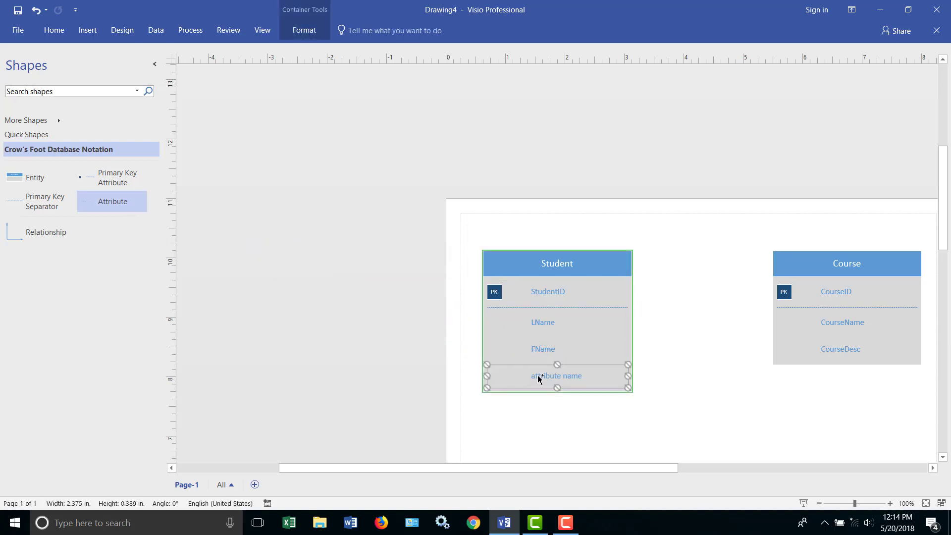
pyautogui.write('CourseID')
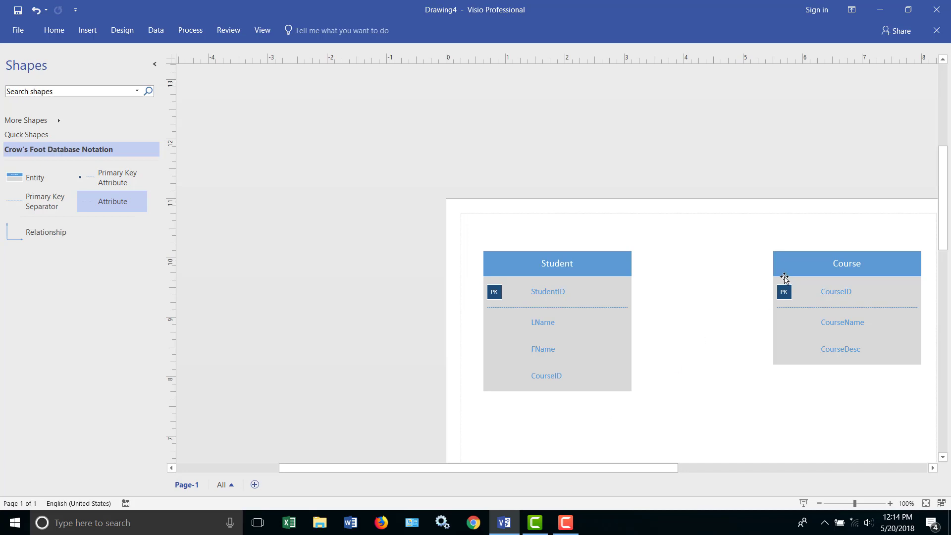
pyautogui.moveTo(564, 380)
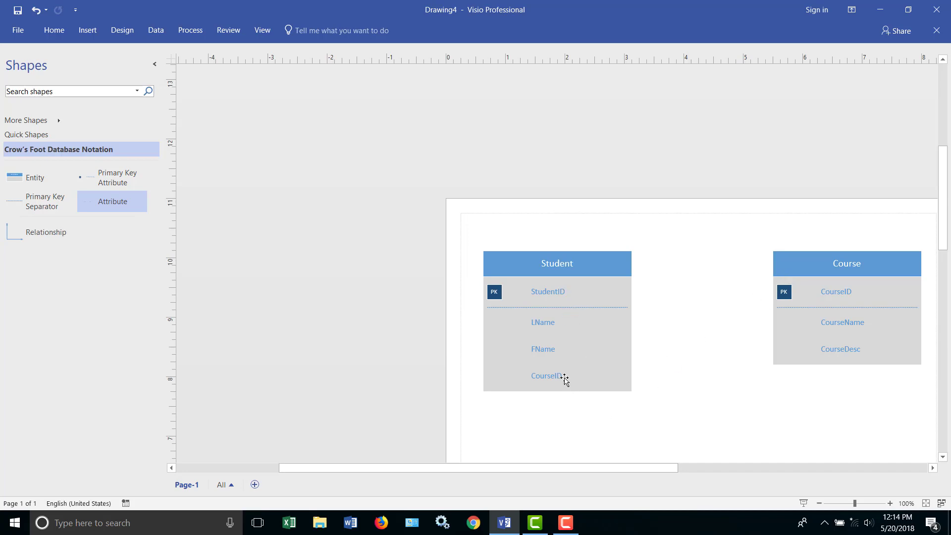
pyautogui.moveTo(563, 379)
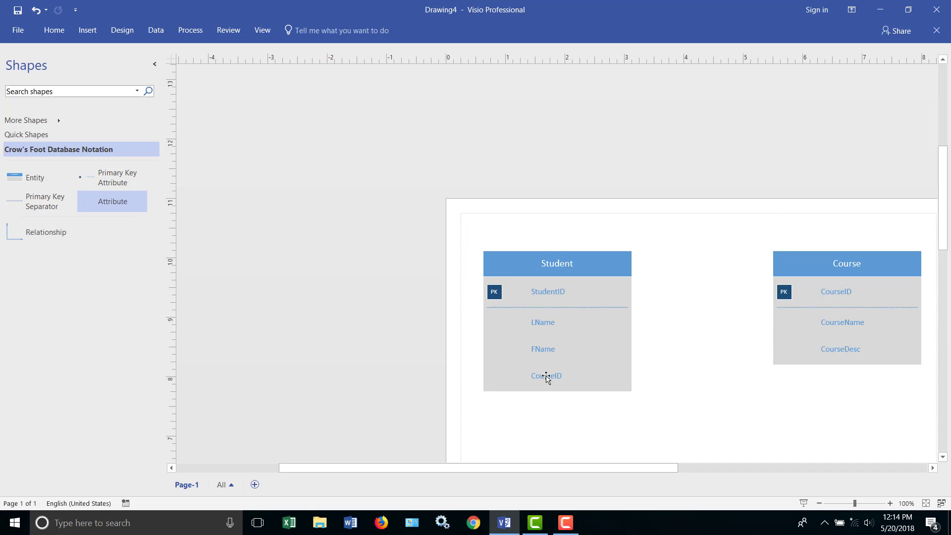
pyautogui.click(545, 376)
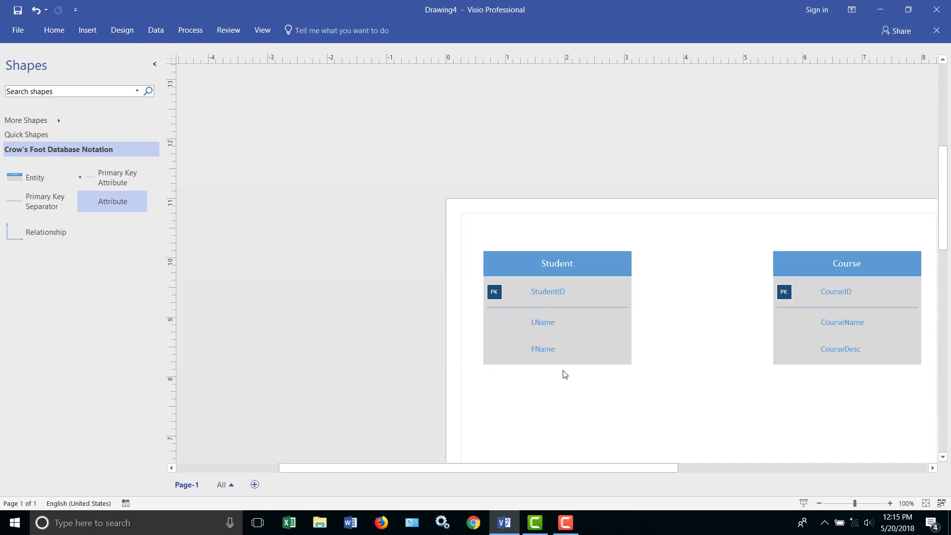
pyautogui.moveTo(612, 309)
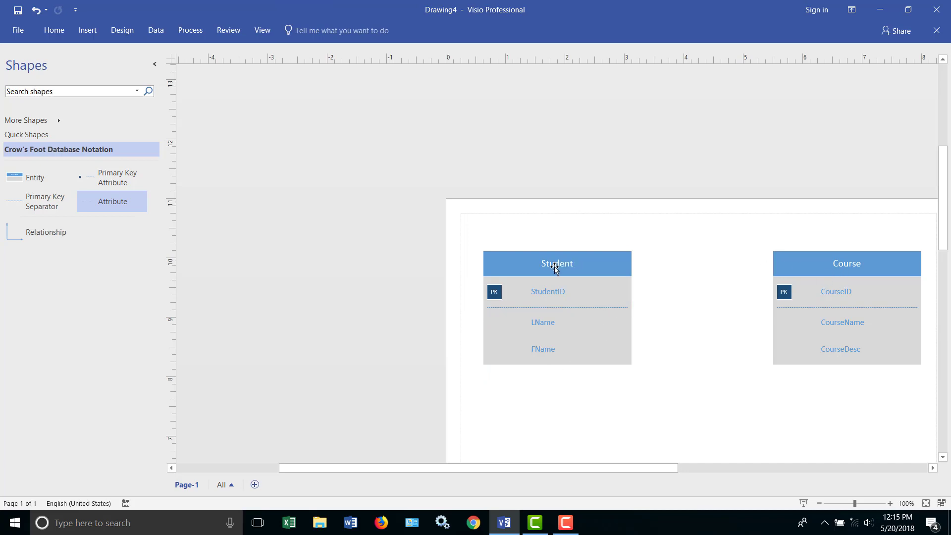
pyautogui.moveTo(855, 261)
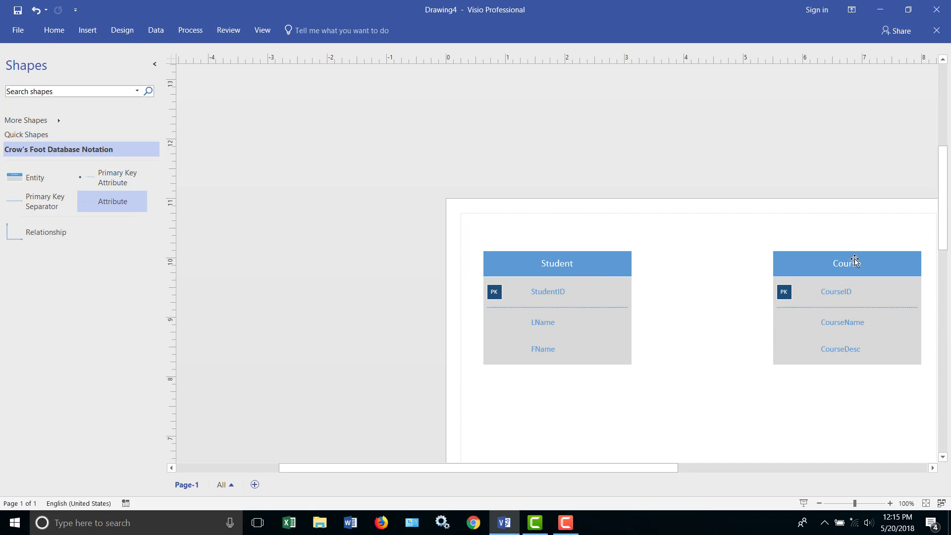
pyautogui.moveTo(658, 320)
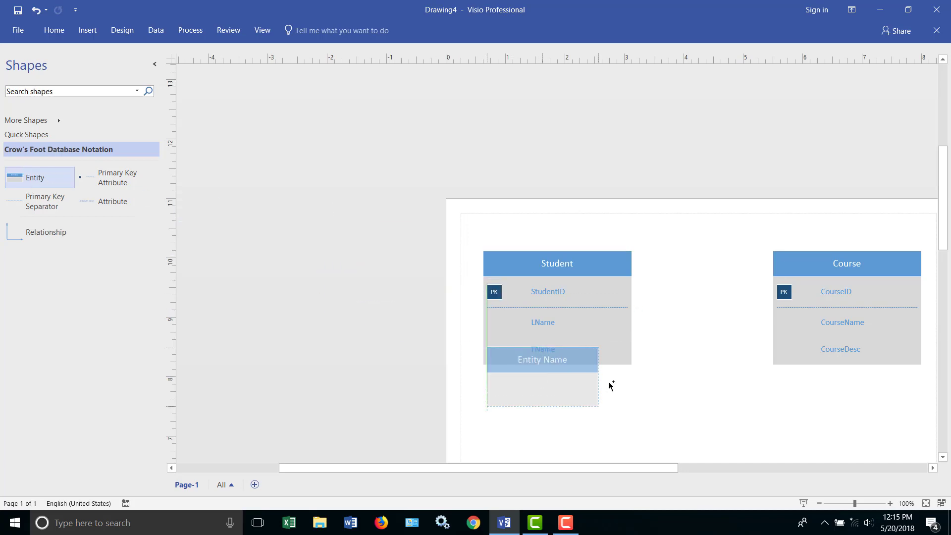
# Add a StudentCourse entity between Student and Course with StudentID and CourseID as its primary key, selecting spare rows to remove.
pyautogui.moveTo(542, 359); pyautogui.dragTo(721, 419)
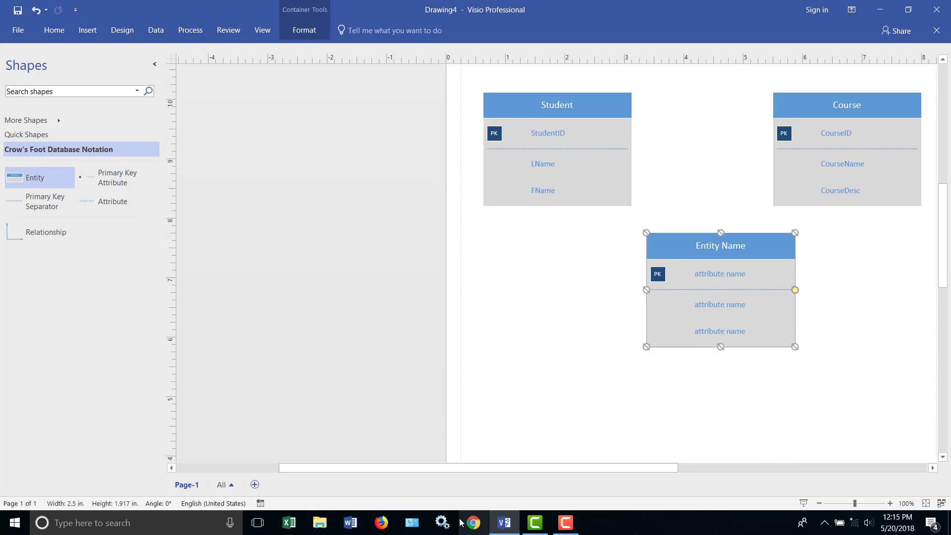
pyautogui.moveTo(705, 255)
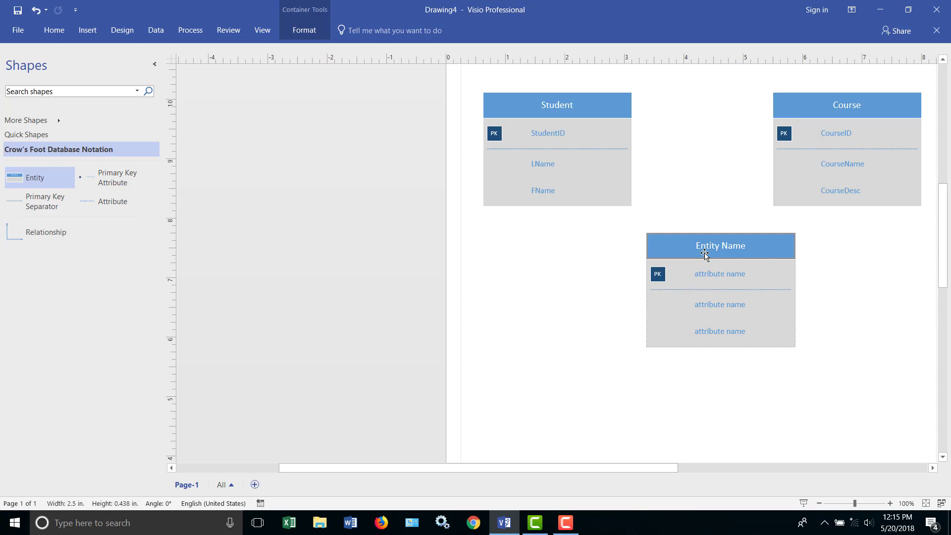
pyautogui.doubleClick(720, 245)
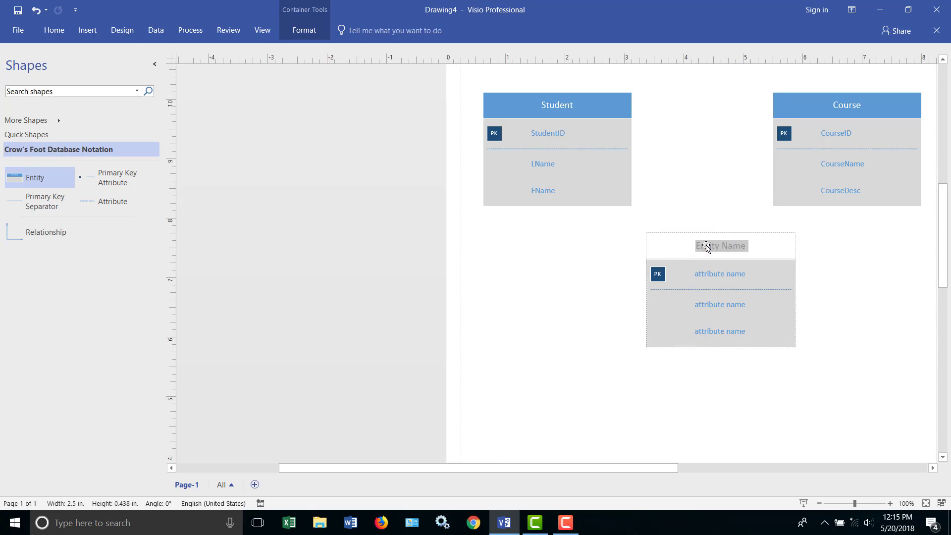
pyautogui.write('StudentCourse')
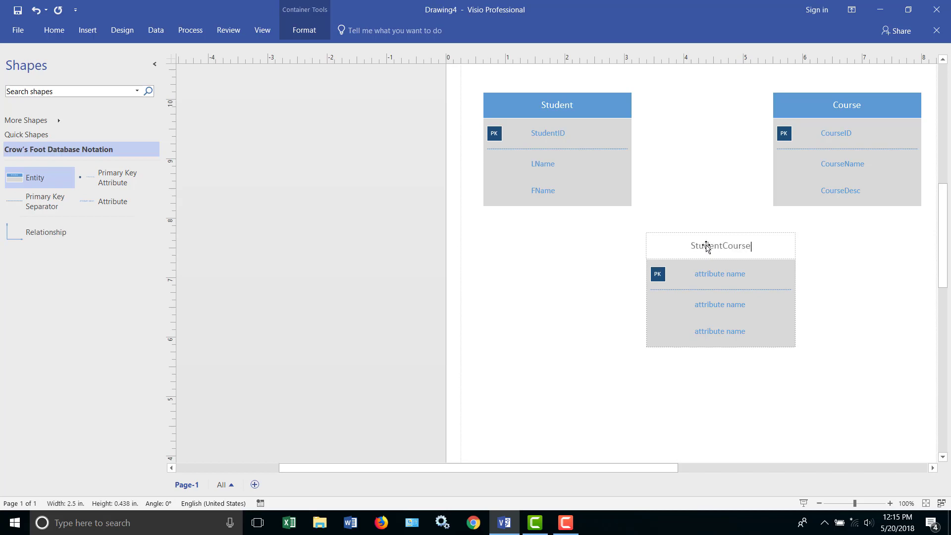
pyautogui.click(720, 274)
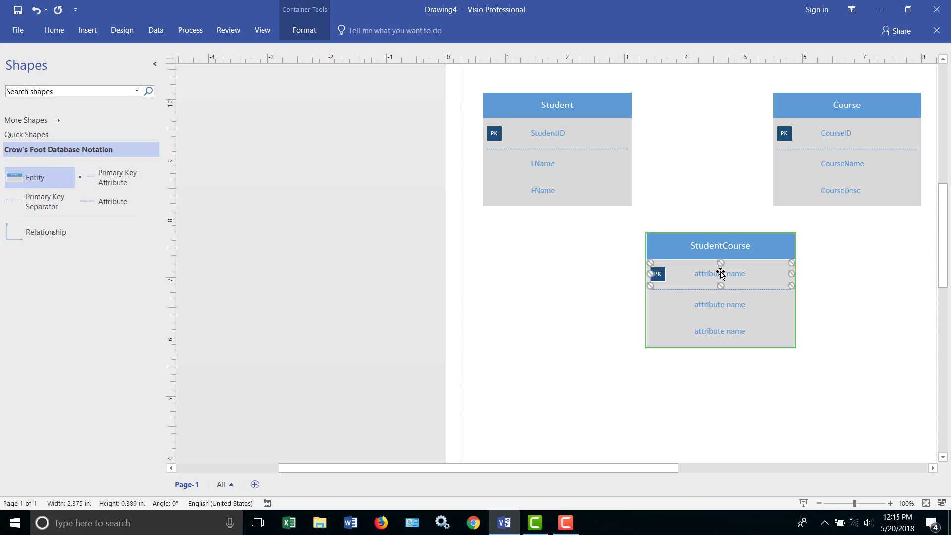
pyautogui.write('Stdue')
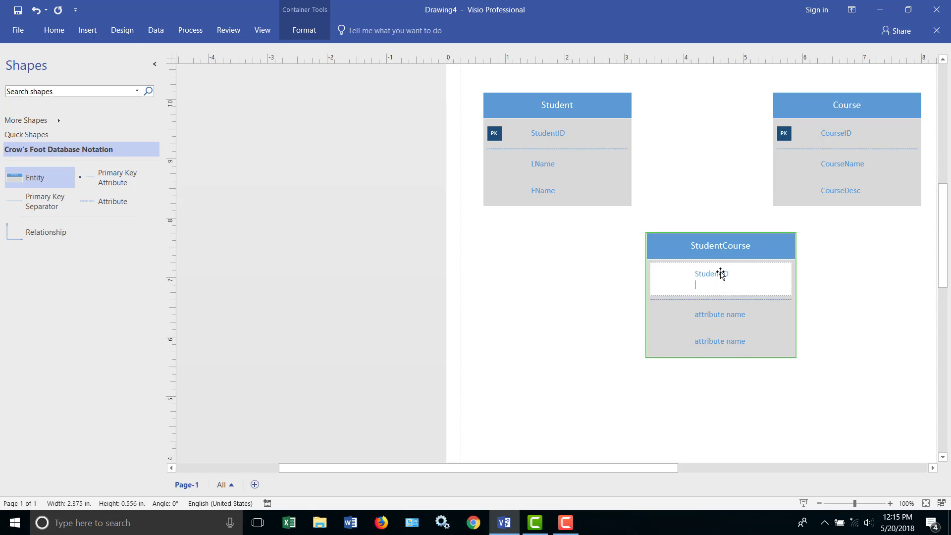
pyautogui.write('CourseID')
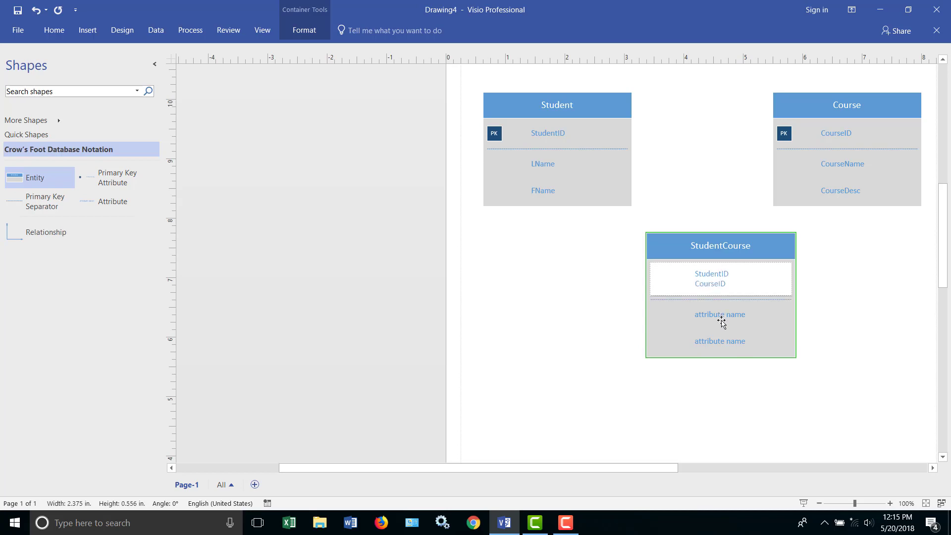
pyautogui.click(720, 314)
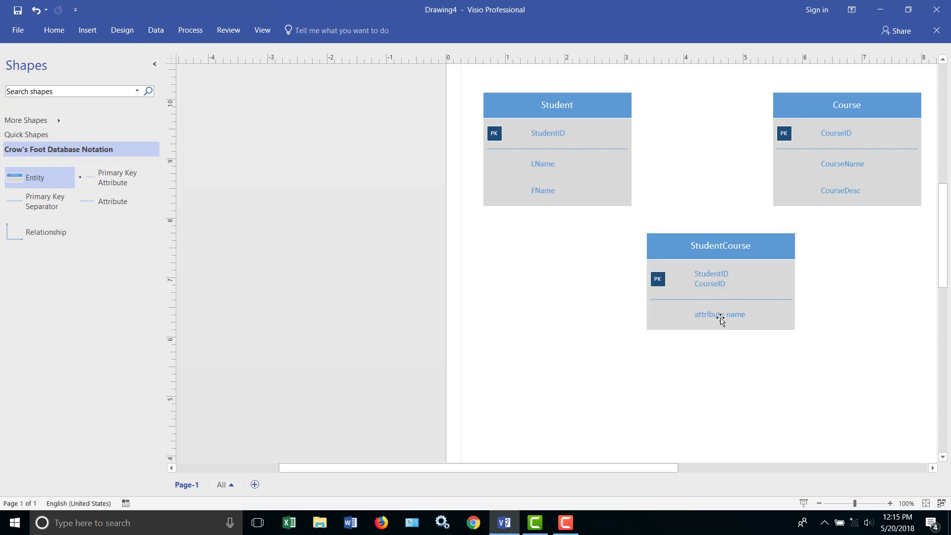
pyautogui.click(720, 314)
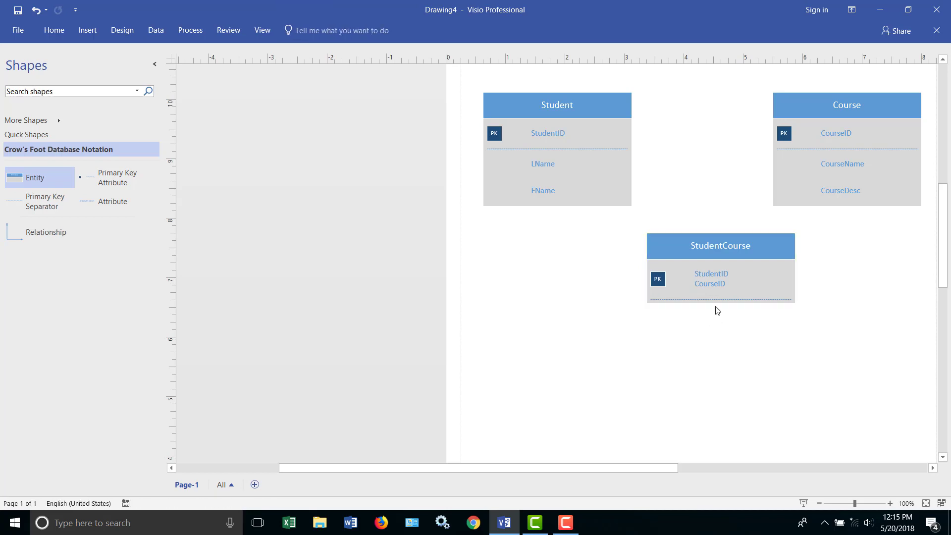
pyautogui.moveTo(733, 284)
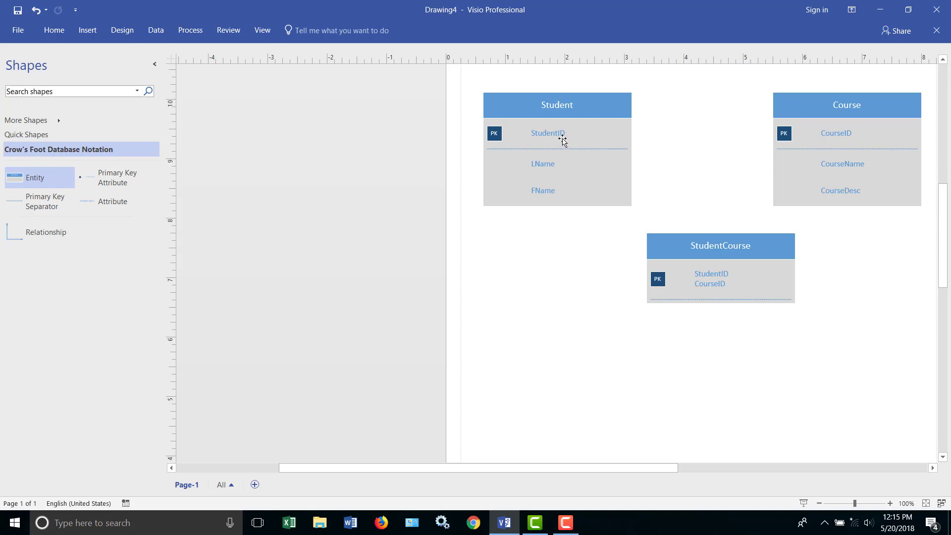
pyautogui.moveTo(684, 268)
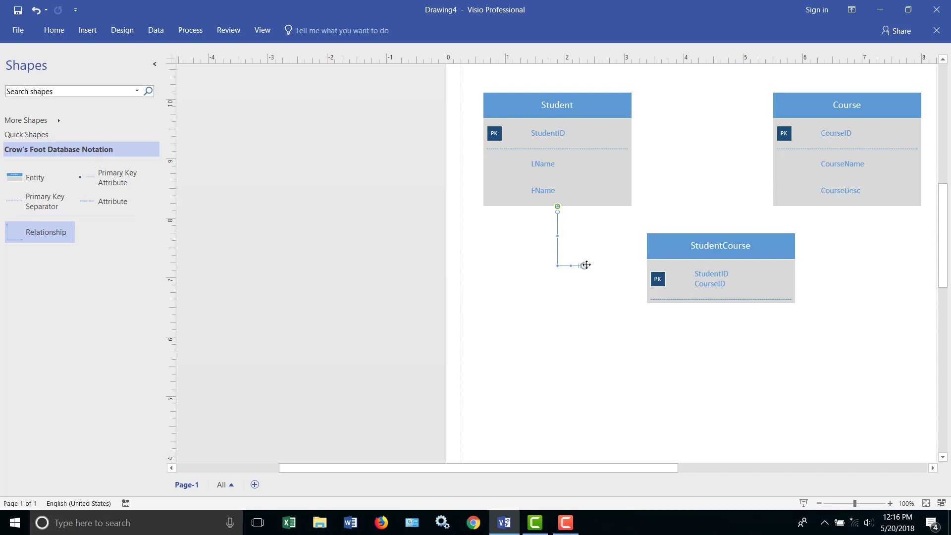
# Glue the relationship line's end onto the StudentCourse entity.
pyautogui.moveTo(587, 266); pyautogui.dragTo(646, 268)
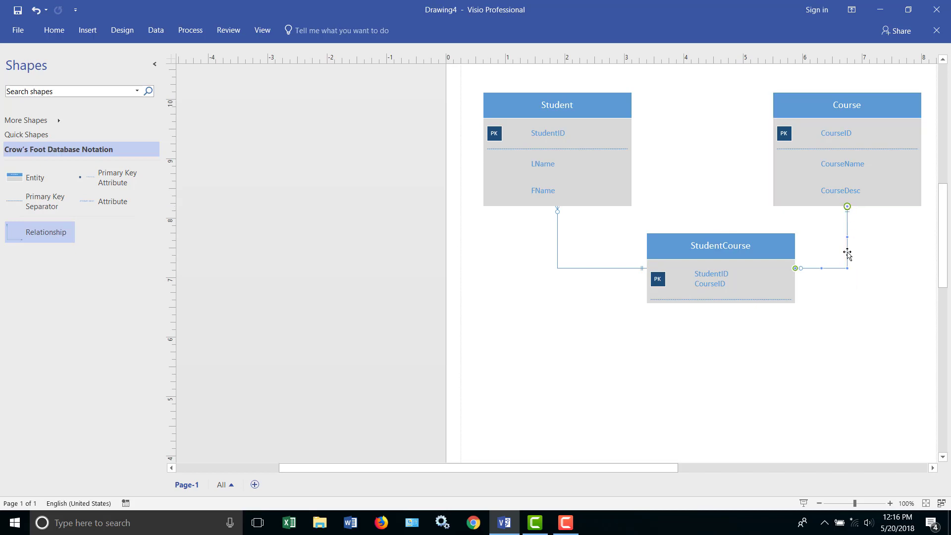
# Give the Course and Student relationship lines a bold crow's foot style.
pyautogui.rightClick(847, 253)
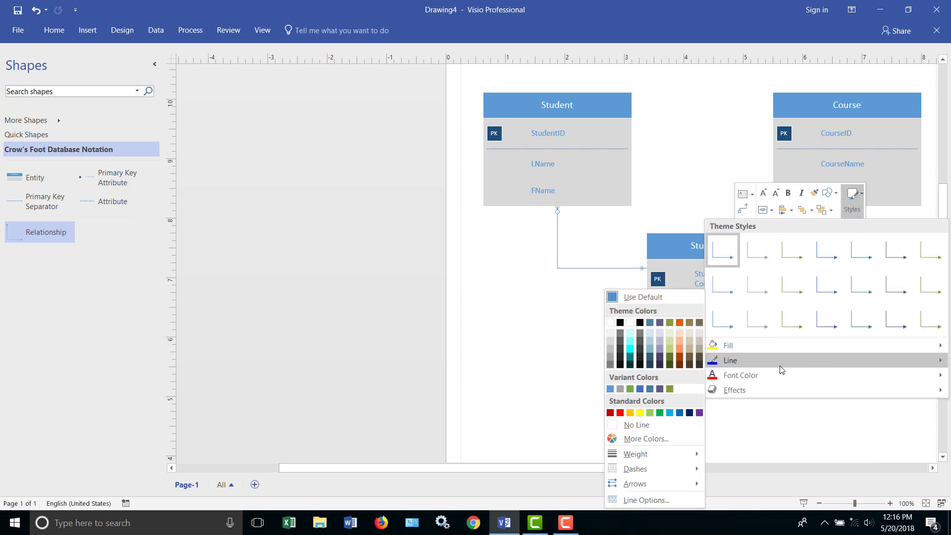
pyautogui.click(636, 454)
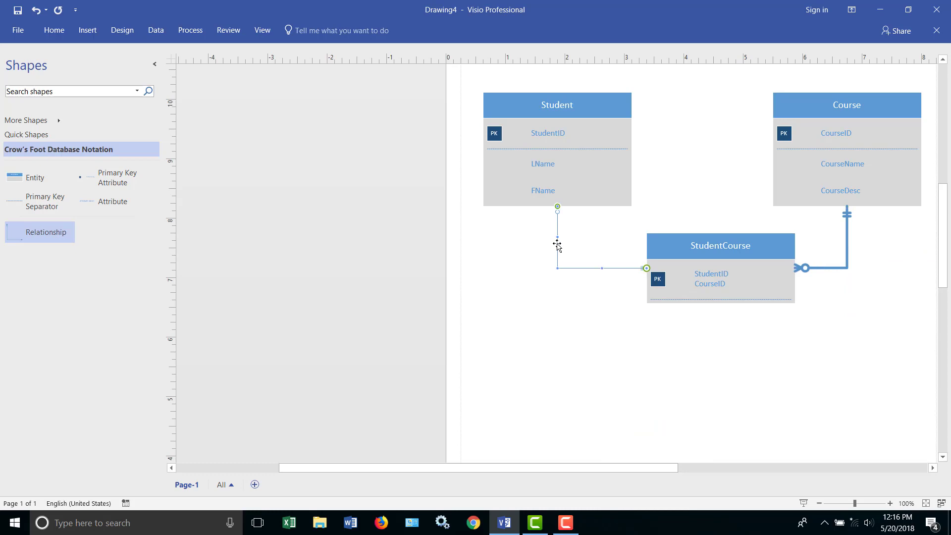
pyautogui.rightClick(557, 245)
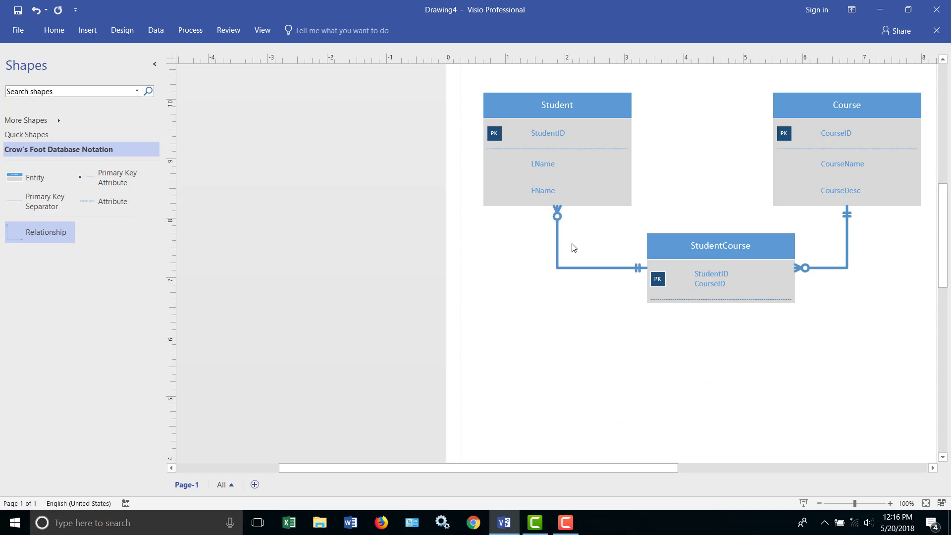
pyautogui.moveTo(548, 204)
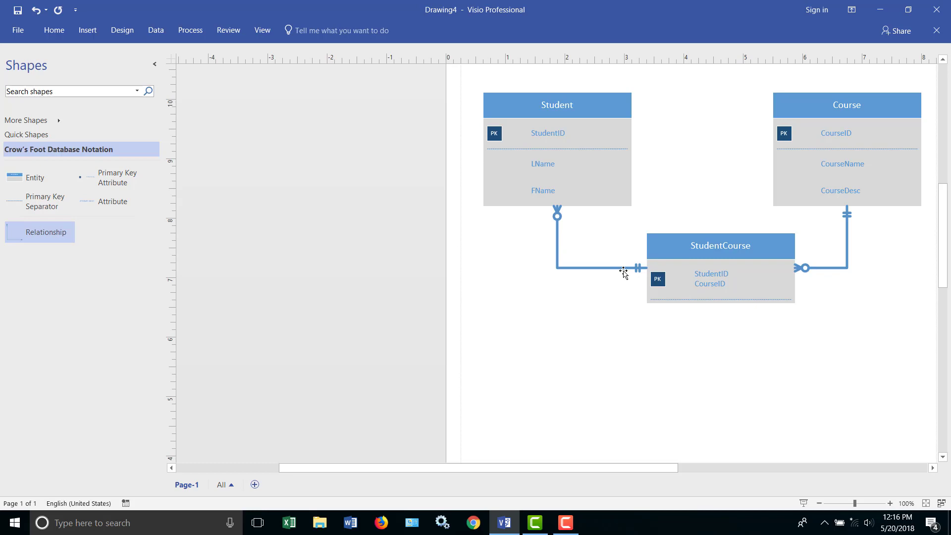
pyautogui.moveTo(600, 270)
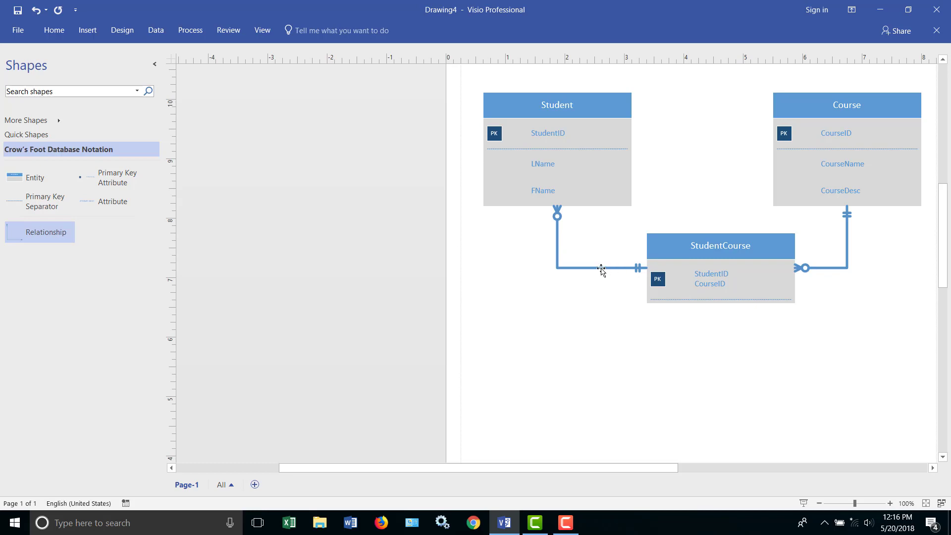
pyautogui.moveTo(574, 268)
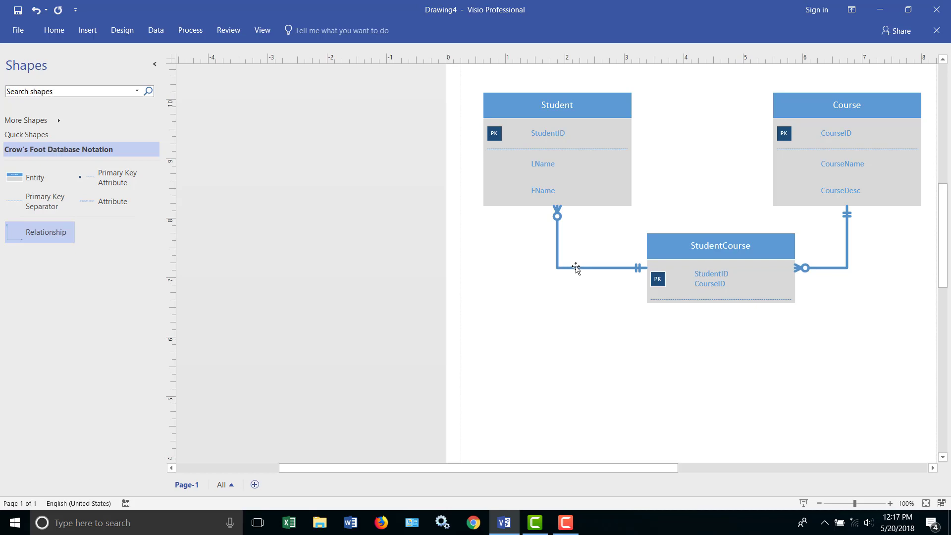
# Remove the crow's foot arrowheads from the Student and Course relationship lines via Styles > Line.
pyautogui.rightClick(595, 268)
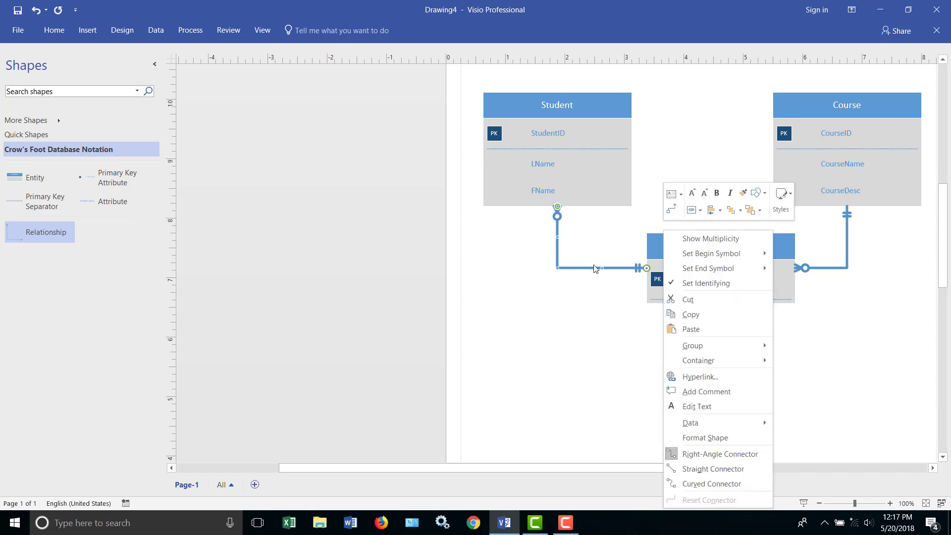
pyautogui.click(782, 194)
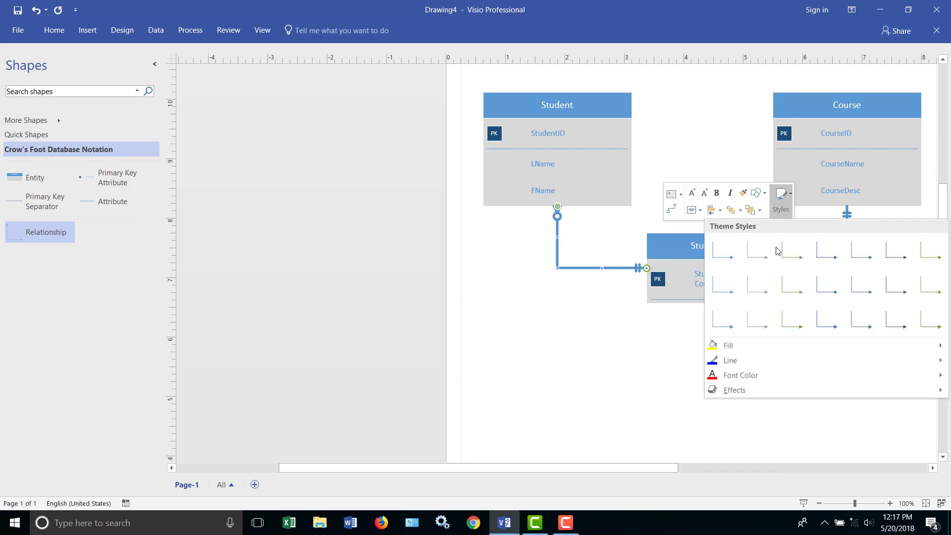
pyautogui.click(730, 361)
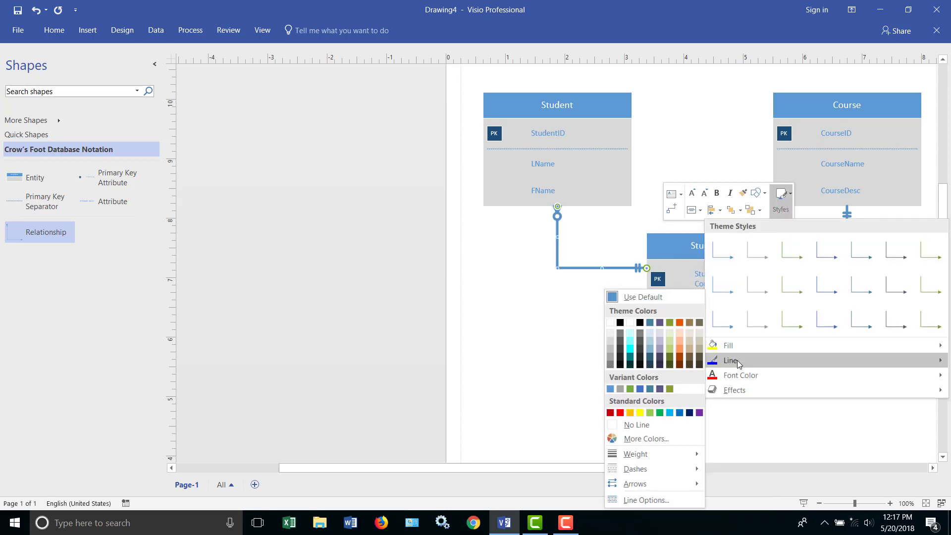
pyautogui.click(636, 453)
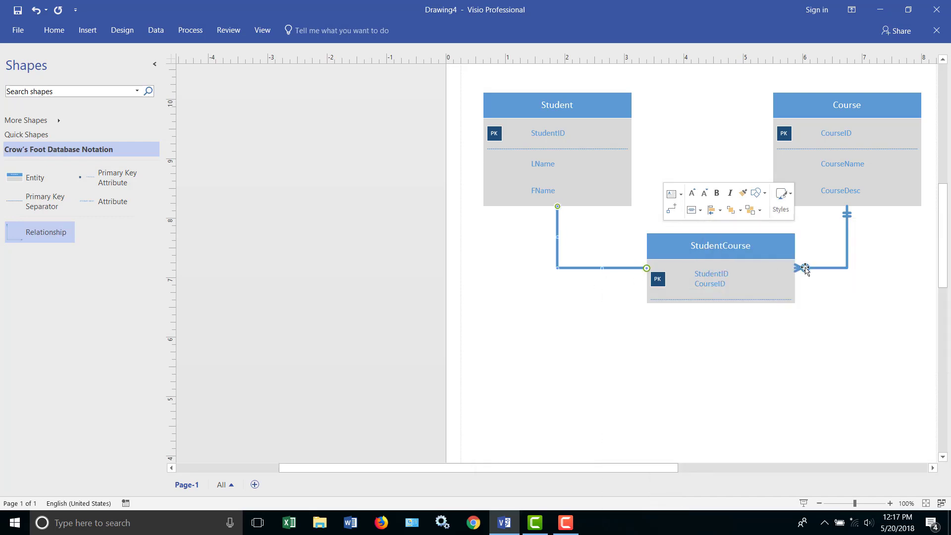
pyautogui.rightClick(805, 269)
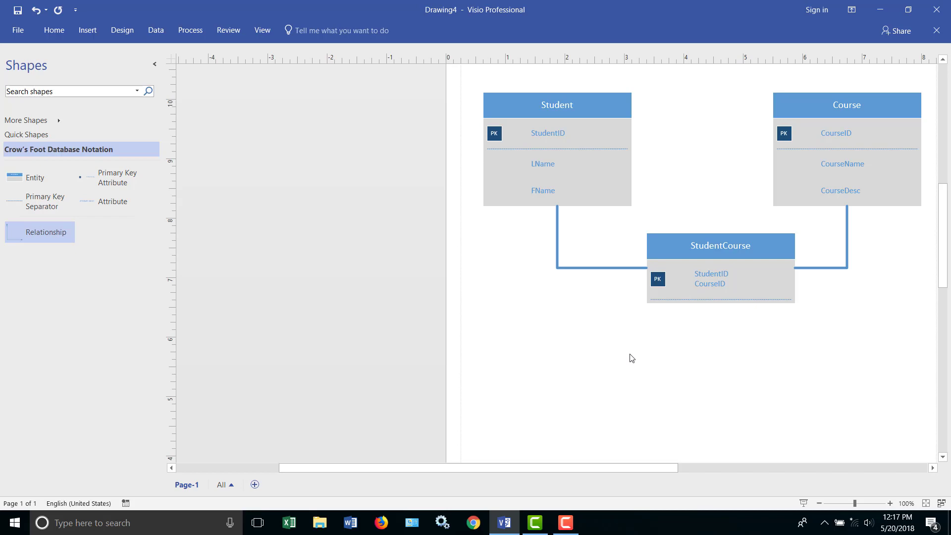
pyautogui.moveTo(552, 483)
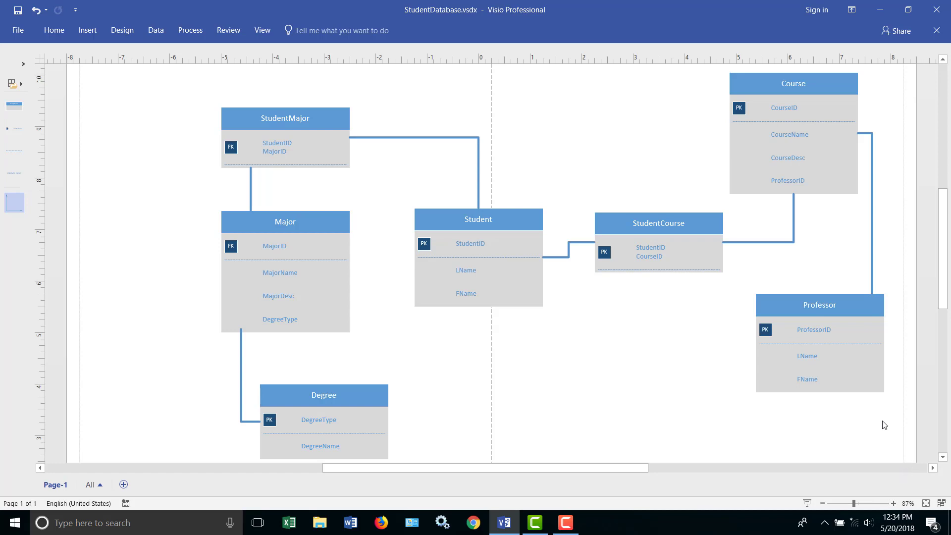
pyautogui.moveTo(498, 295)
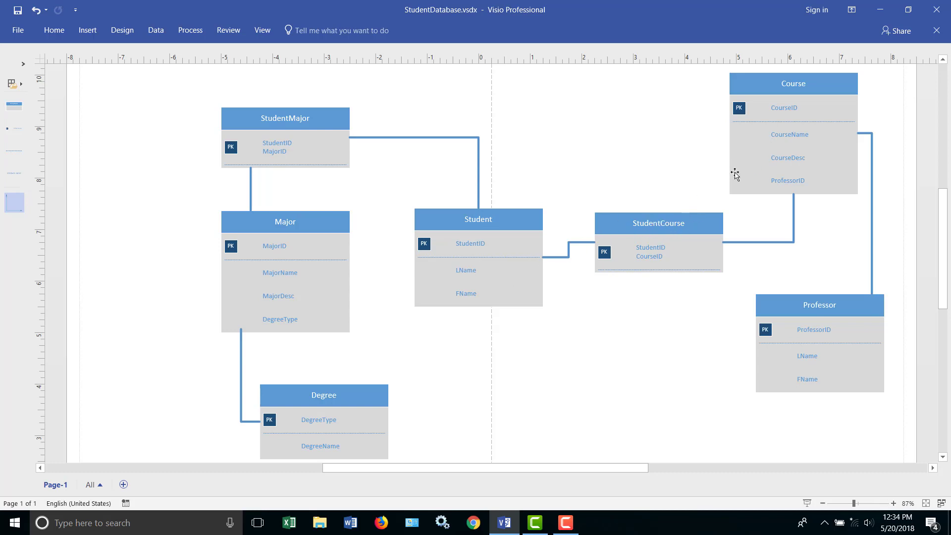
pyautogui.moveTo(719, 174)
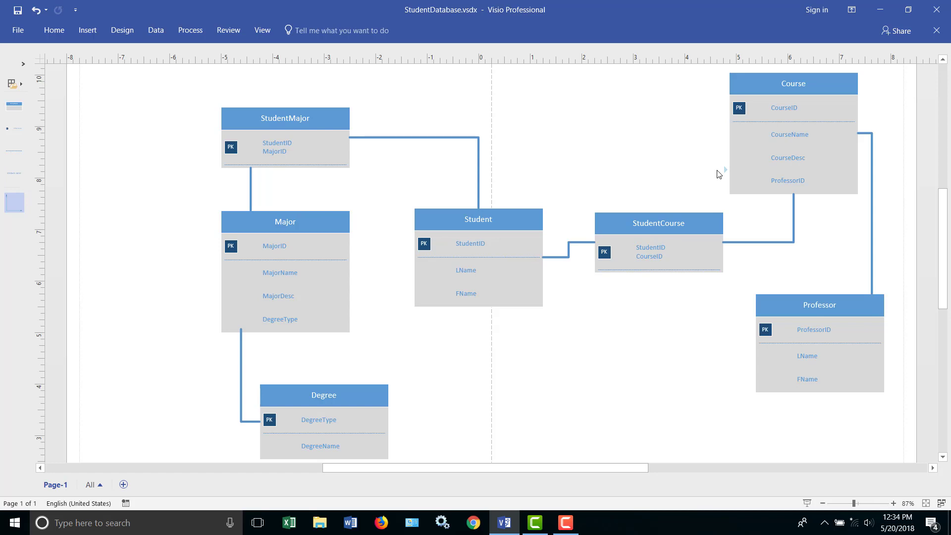
pyautogui.moveTo(711, 177)
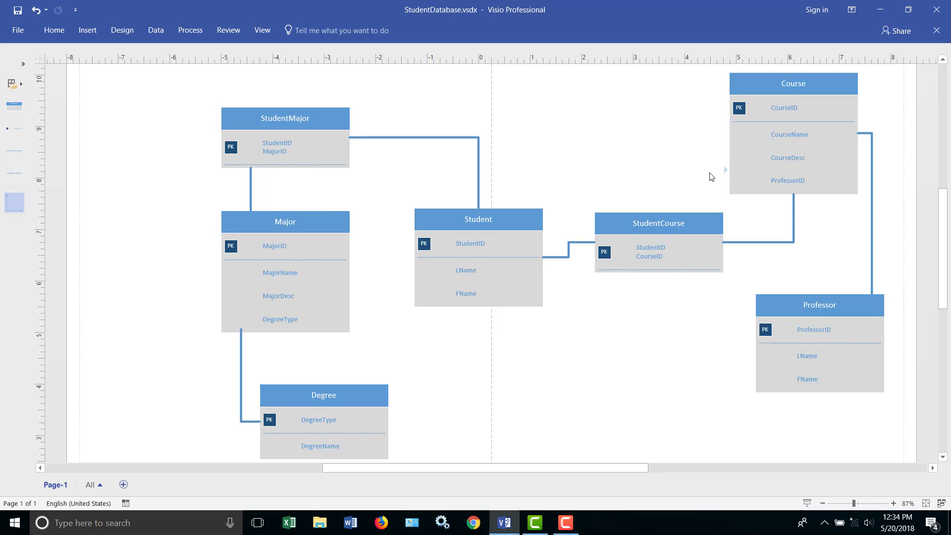
pyautogui.moveTo(601, 169)
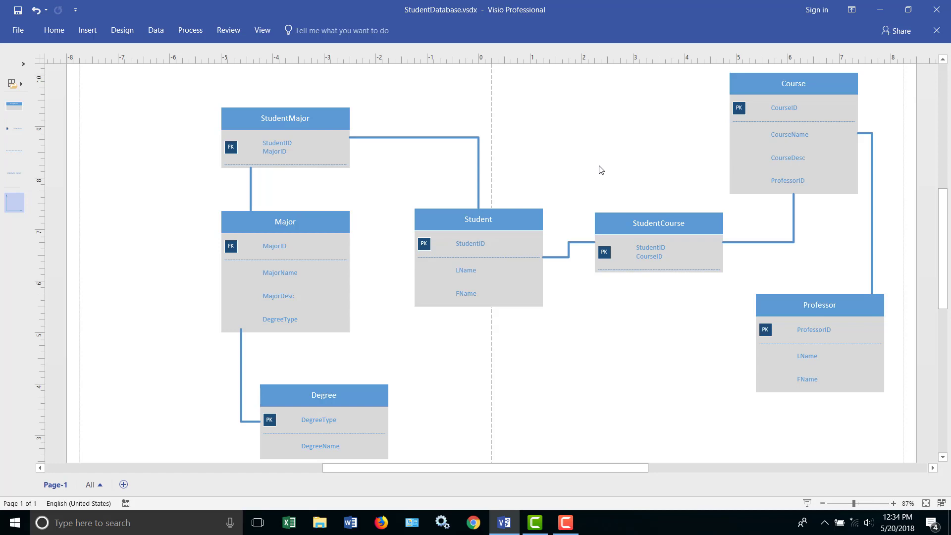
pyautogui.moveTo(639, 232)
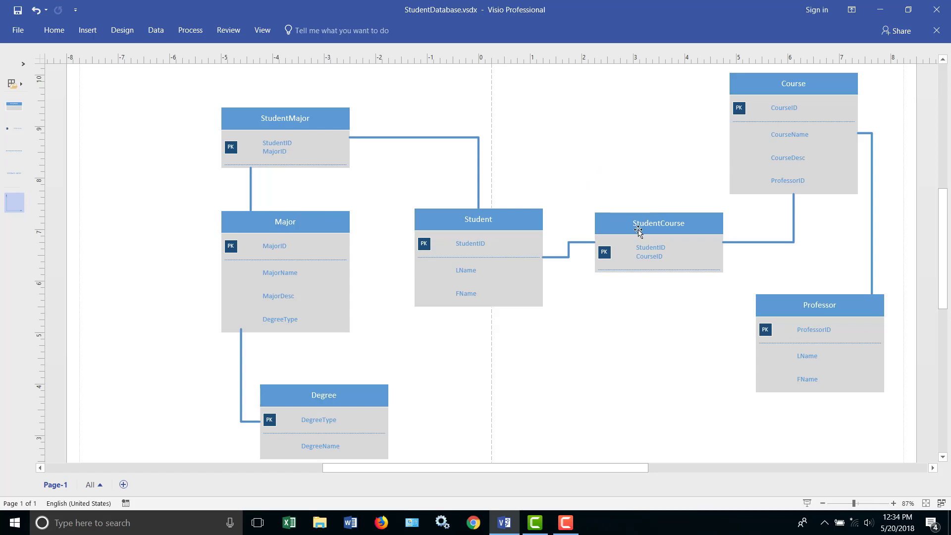
pyautogui.moveTo(664, 228)
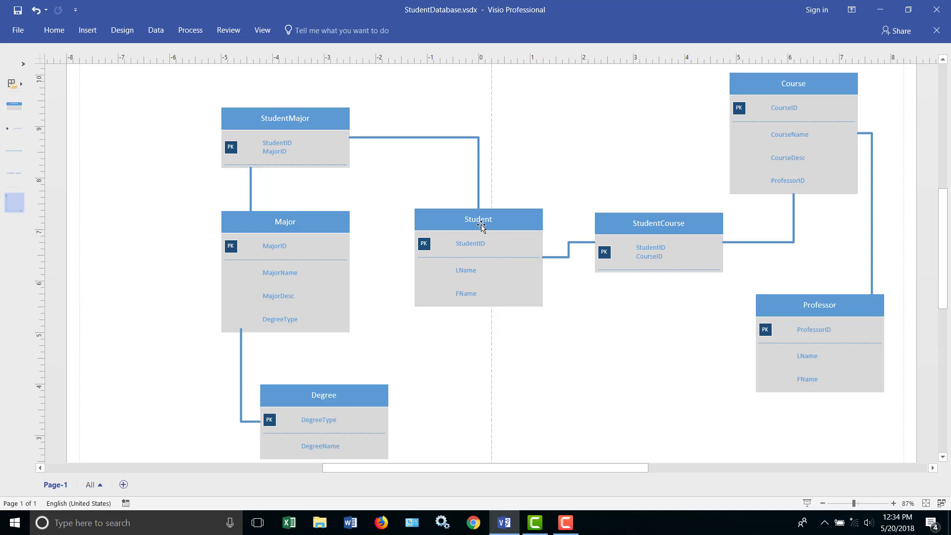
pyautogui.moveTo(314, 147)
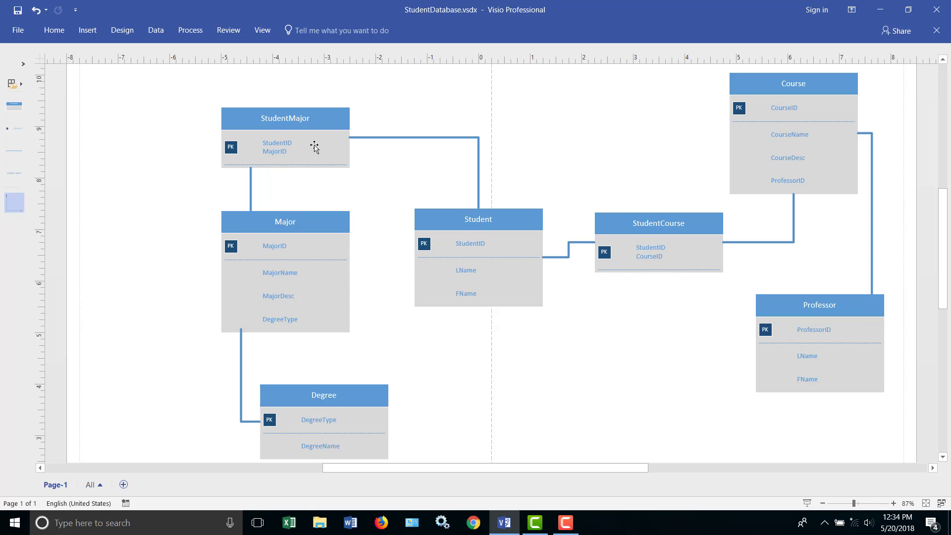
pyautogui.moveTo(311, 268)
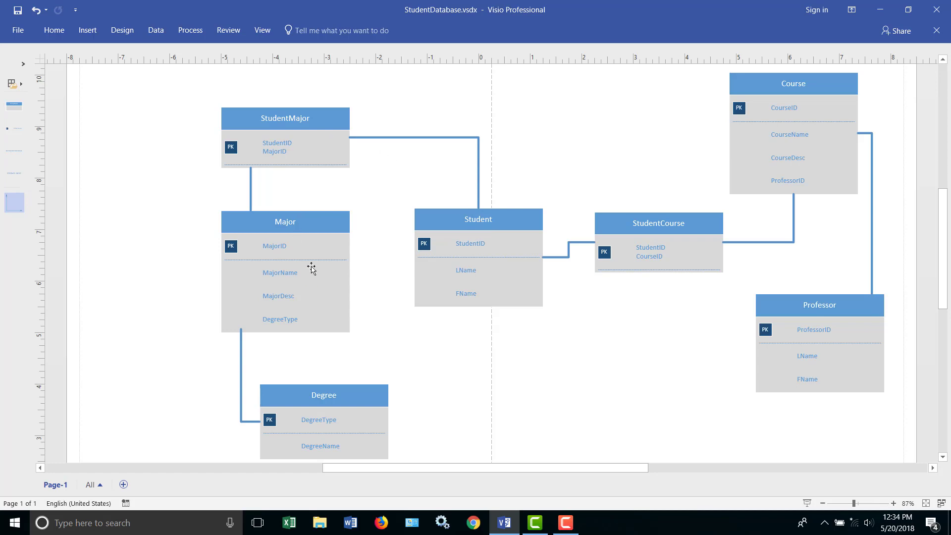
pyautogui.moveTo(299, 228)
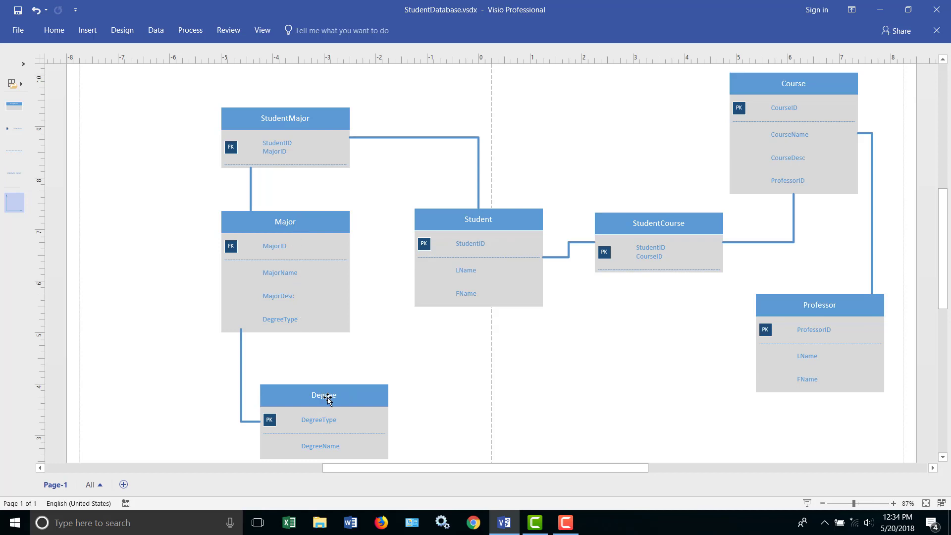
pyautogui.moveTo(303, 290)
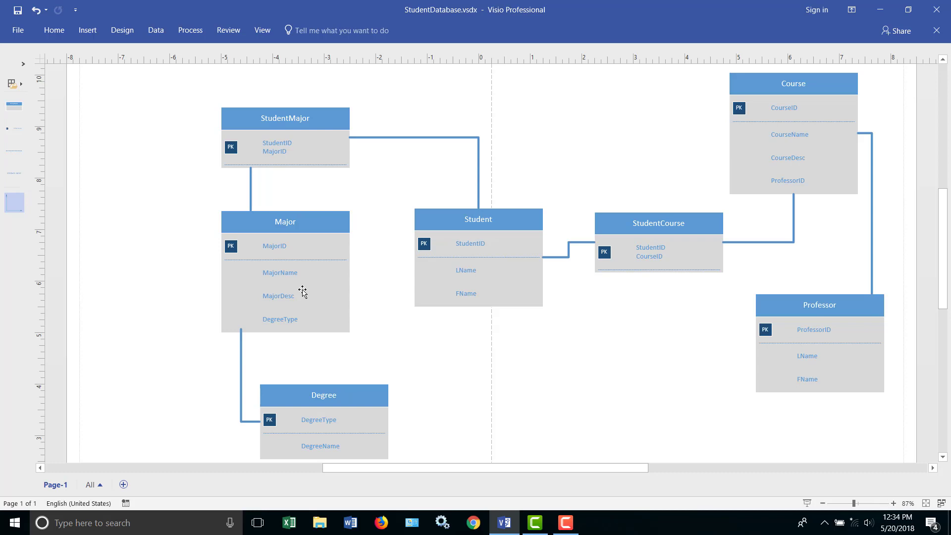
pyautogui.moveTo(340, 420)
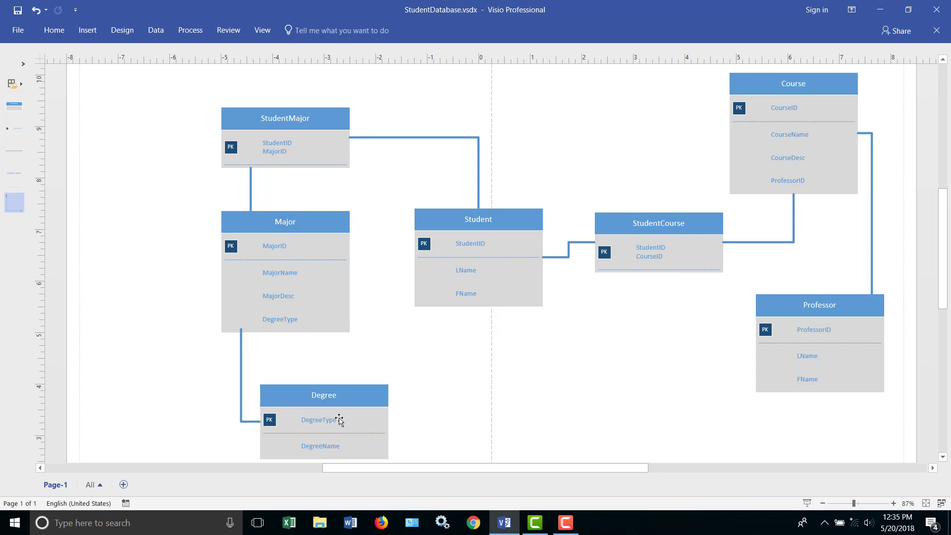
pyautogui.moveTo(355, 448)
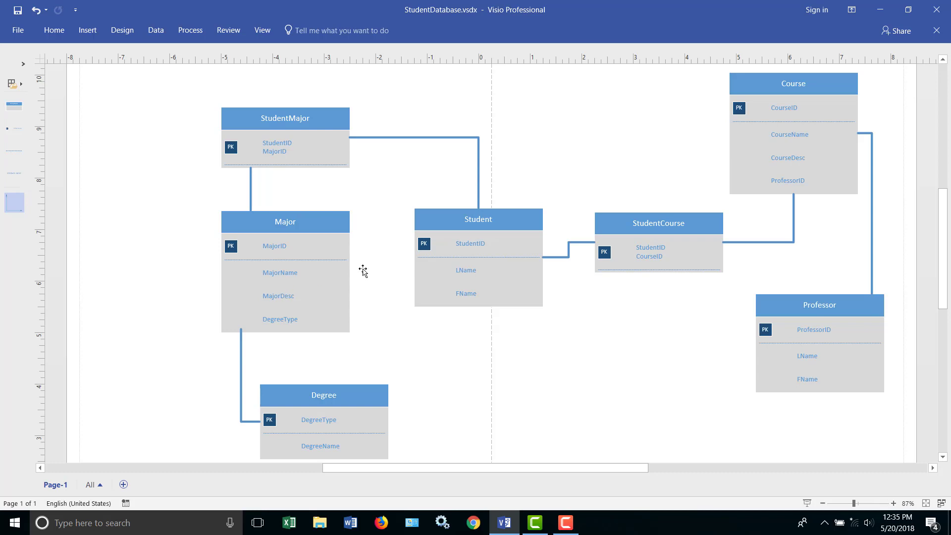
pyautogui.moveTo(783, 156)
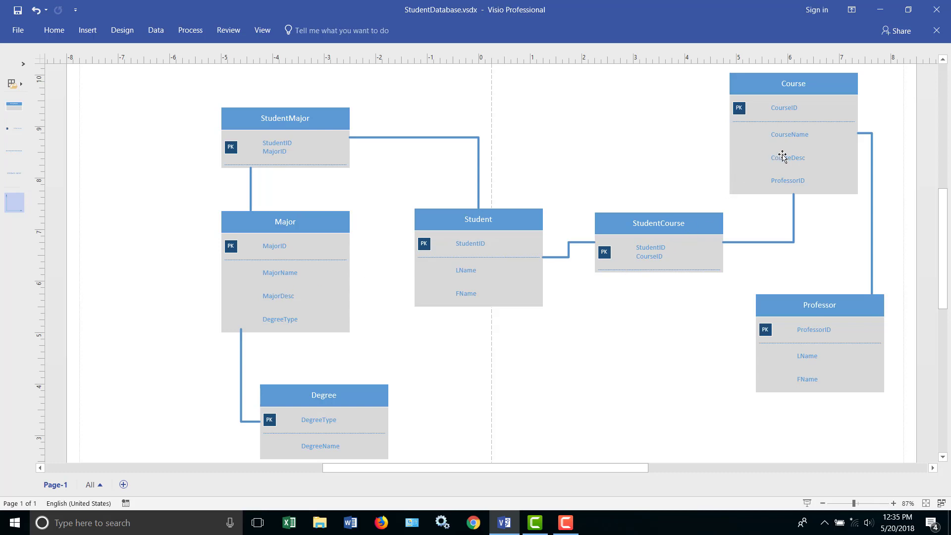
pyautogui.moveTo(797, 188)
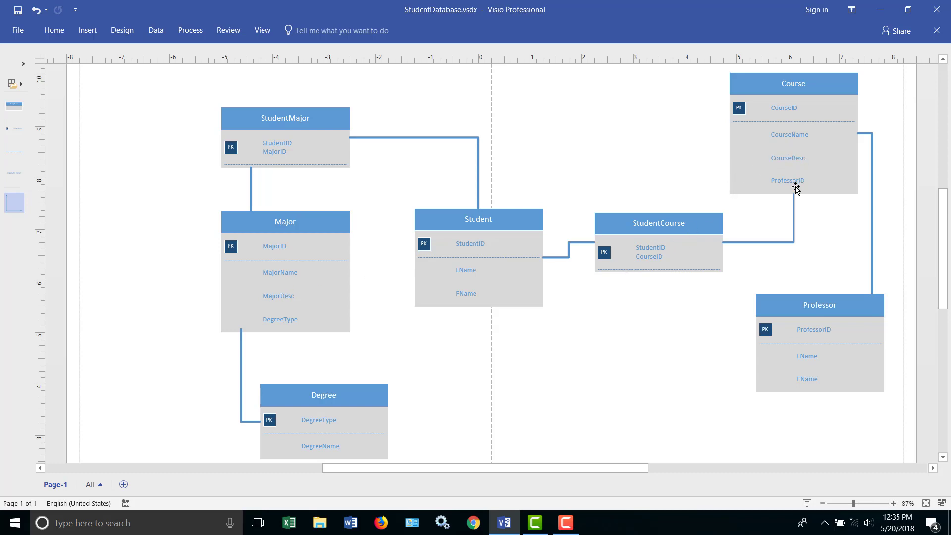
pyautogui.moveTo(797, 172)
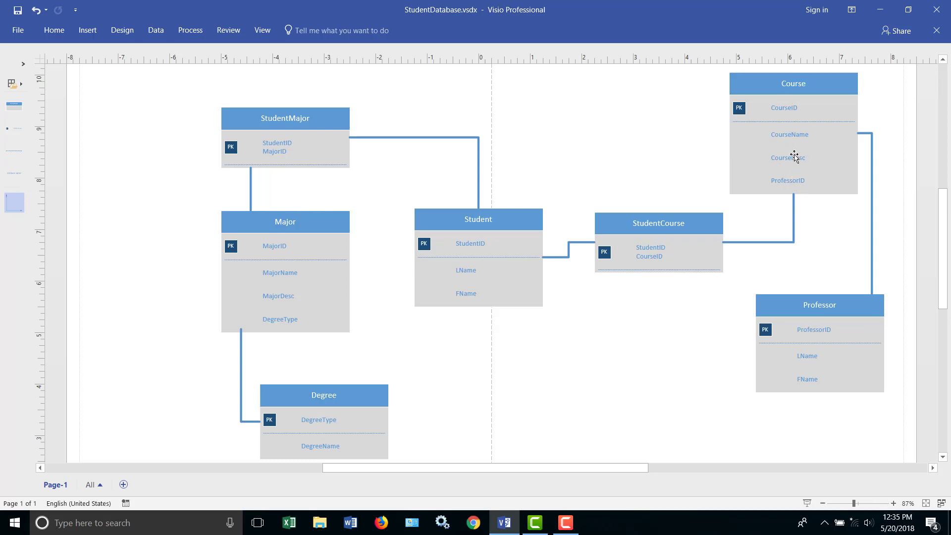
pyautogui.moveTo(792, 151)
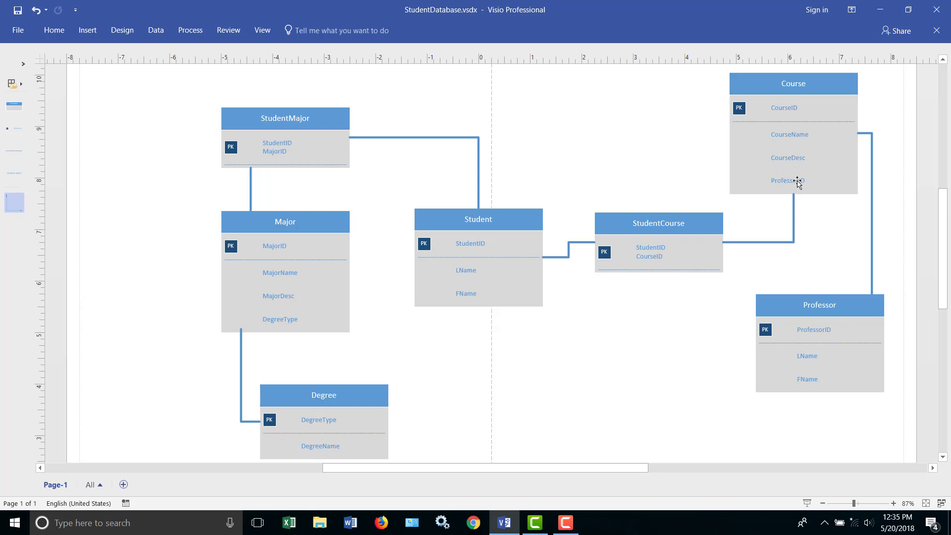
pyautogui.moveTo(796, 184)
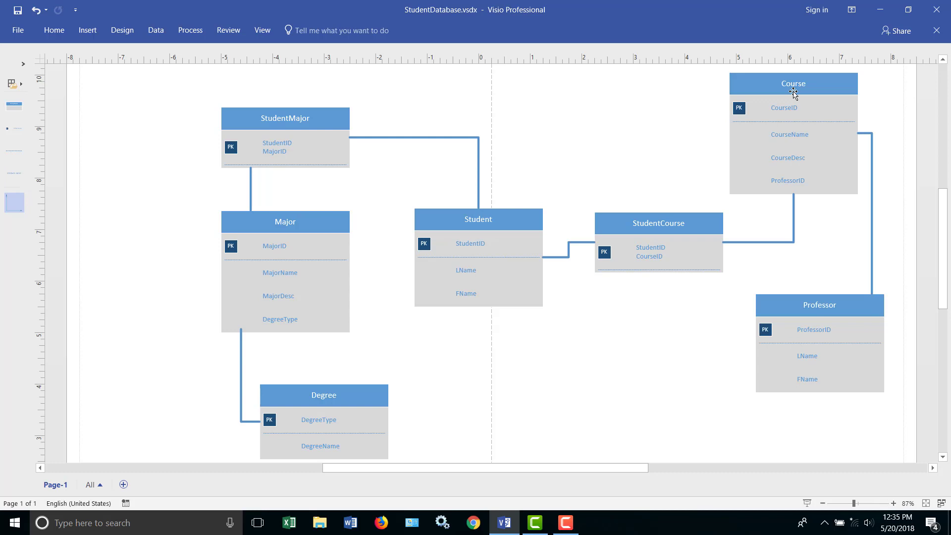
pyautogui.moveTo(804, 147)
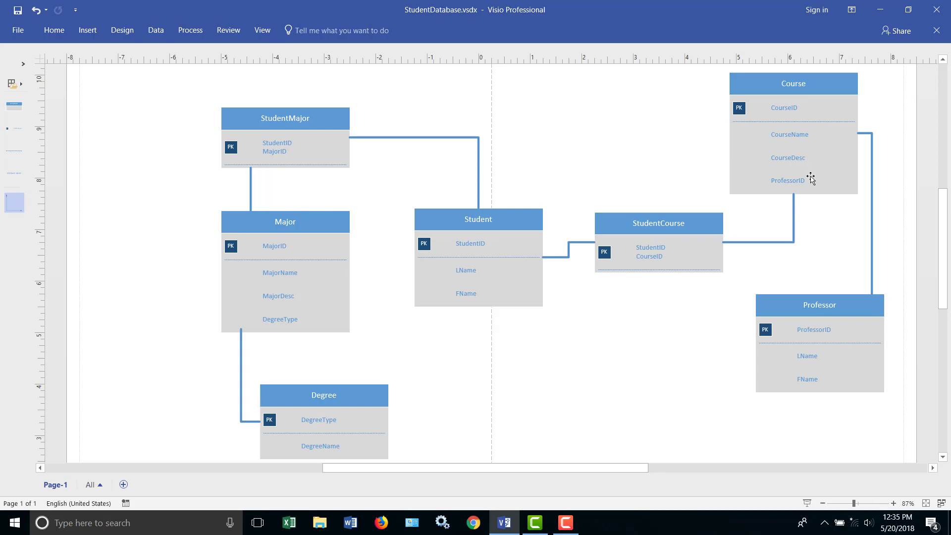
pyautogui.moveTo(787, 189)
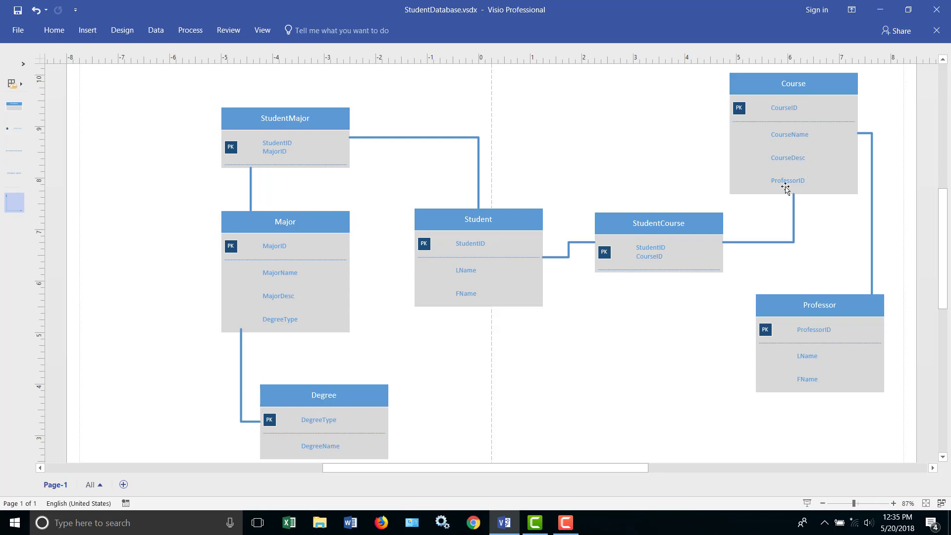
pyautogui.moveTo(827, 247)
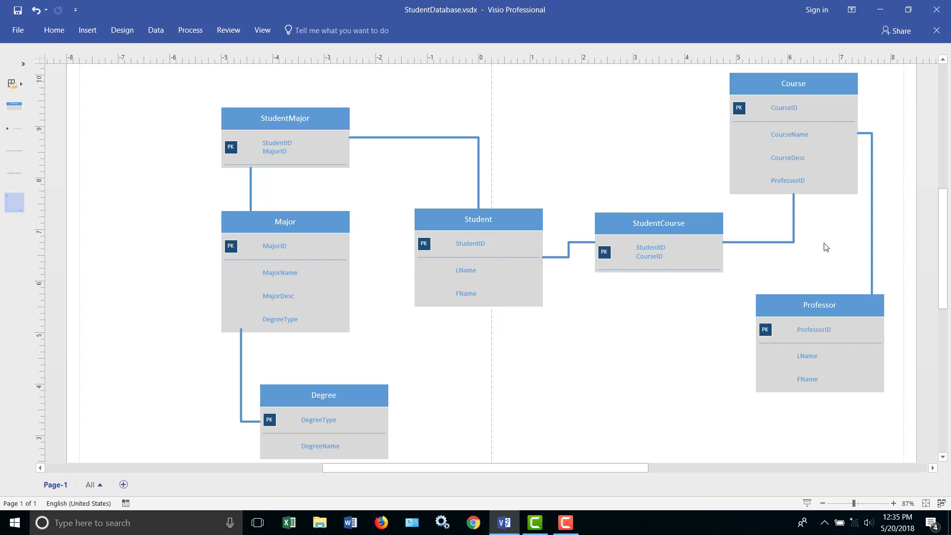